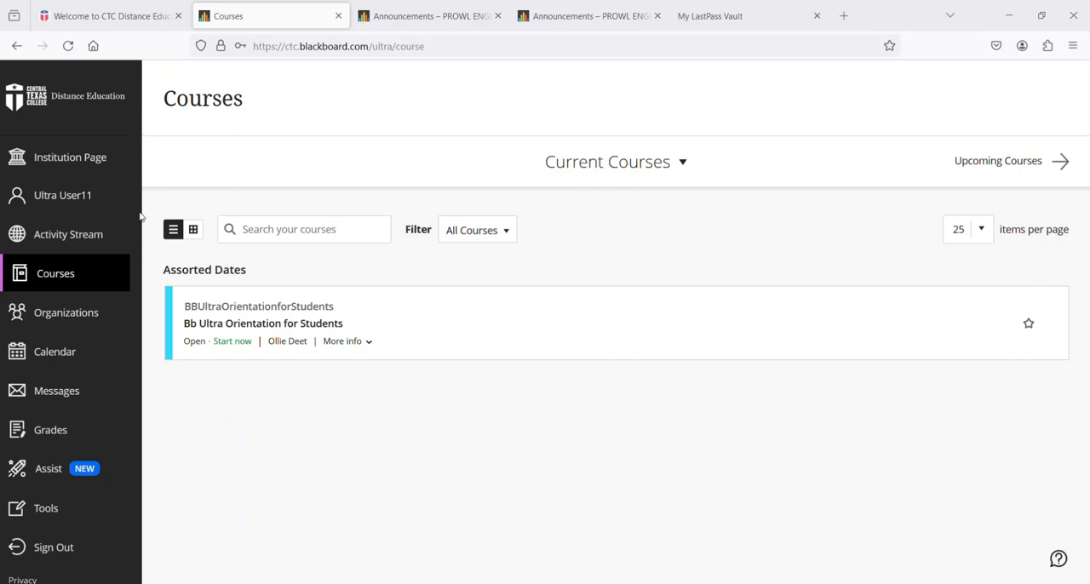
pyautogui.moveTo(64, 195)
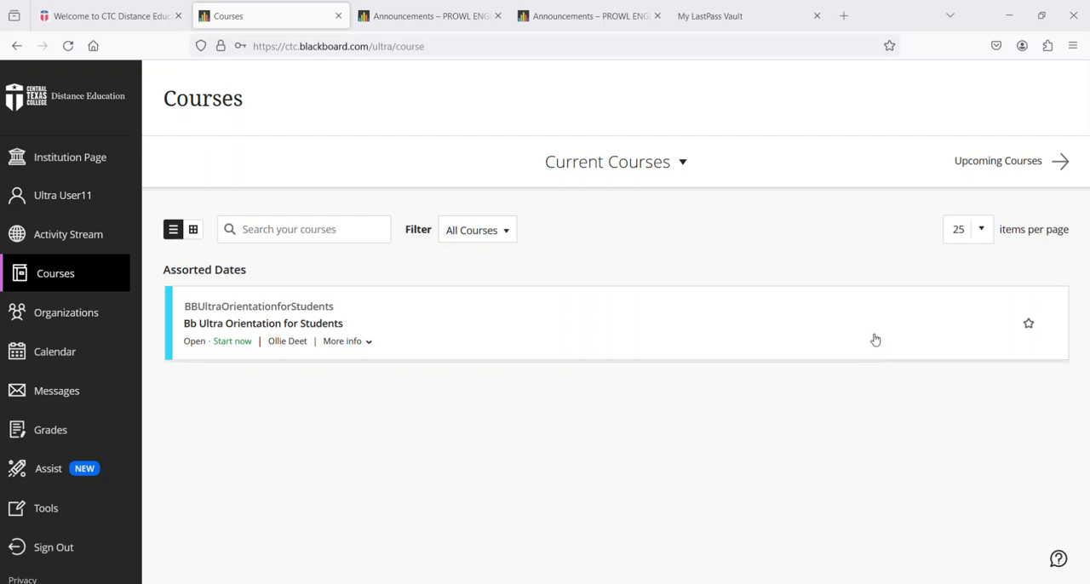
pyautogui.moveTo(144, 357)
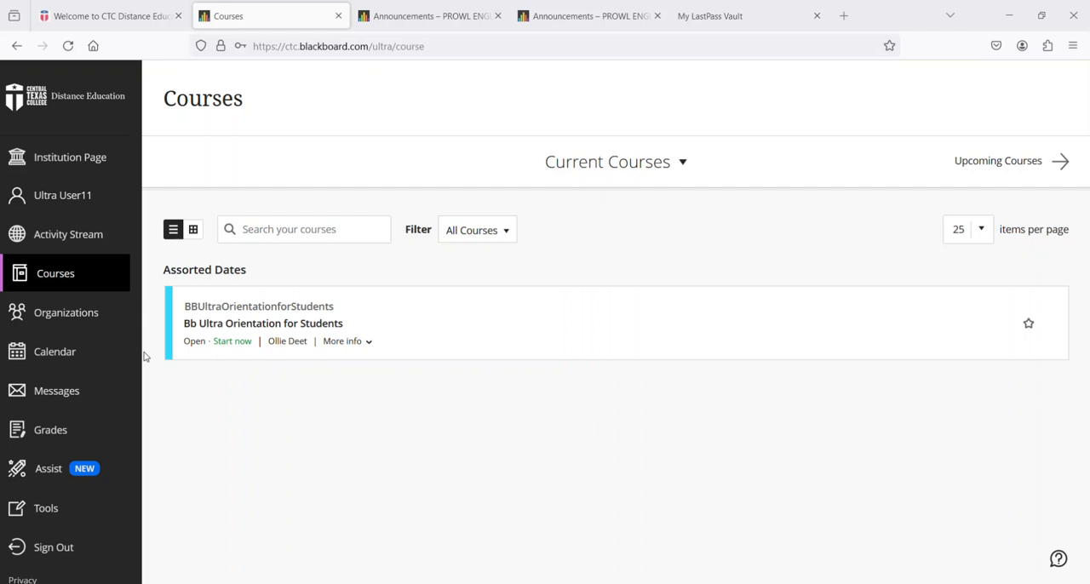
pyautogui.moveTo(802, 511)
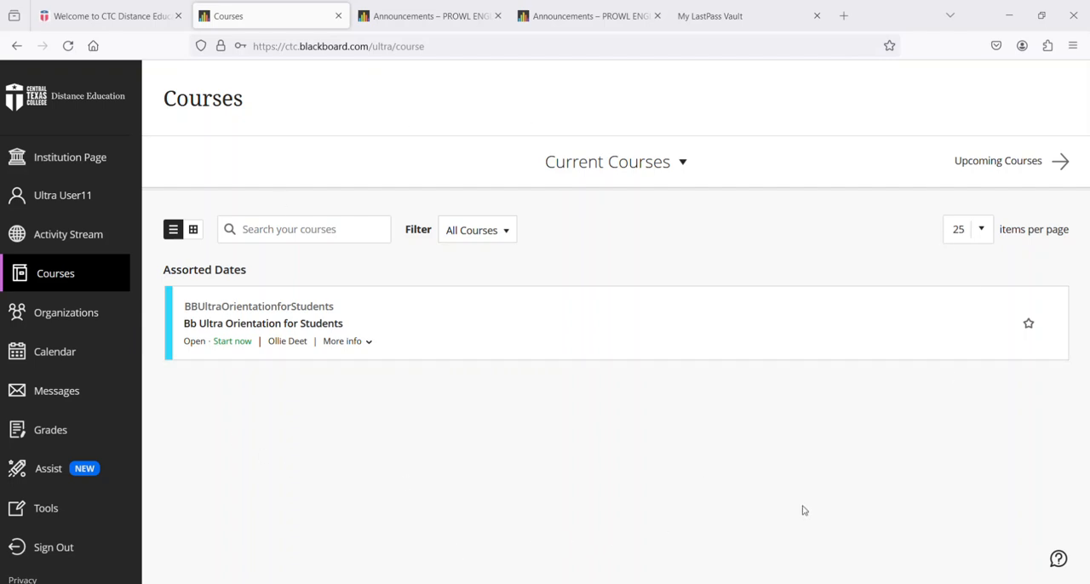
pyautogui.moveTo(68, 234)
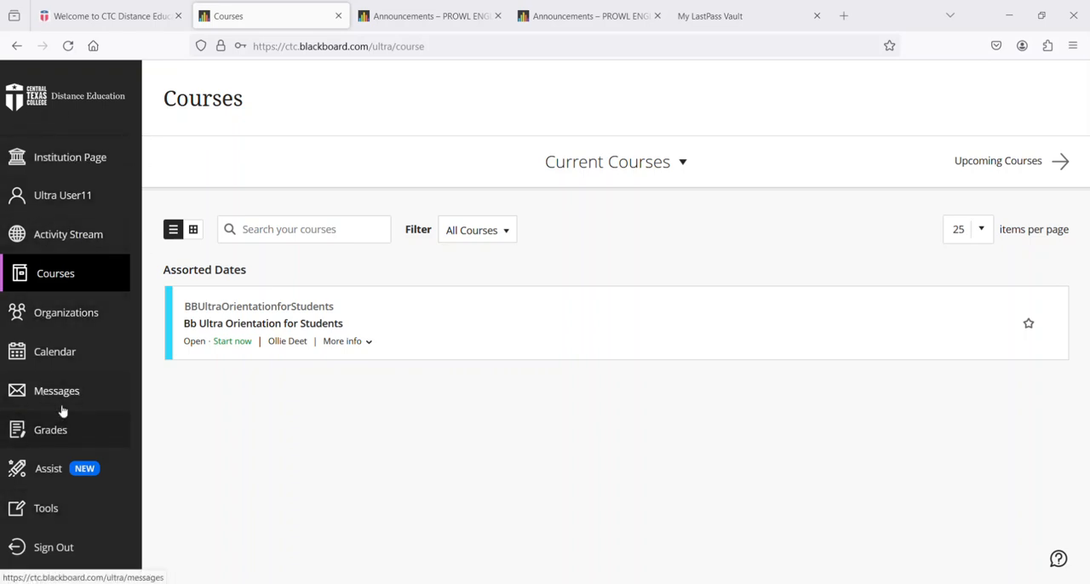
pyautogui.moveTo(74, 390)
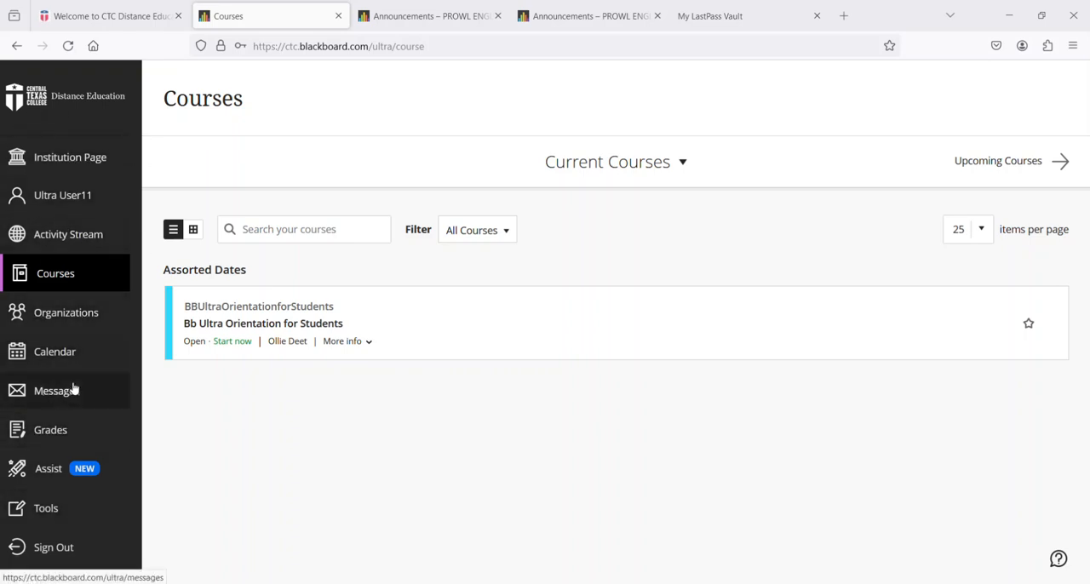
pyautogui.moveTo(70, 156)
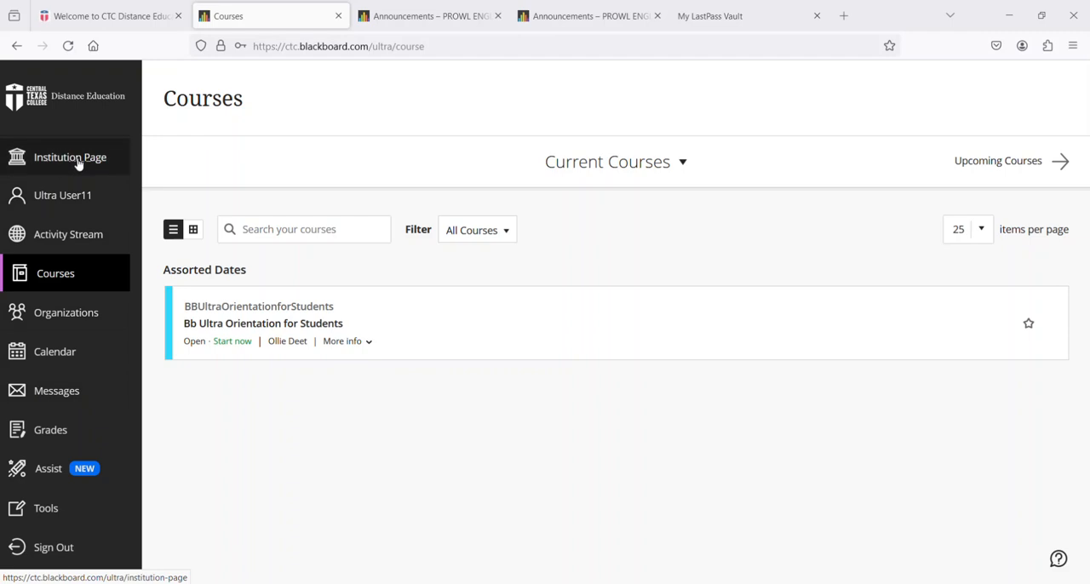
# - Open the Institution Page from the left navigation bar
pyautogui.click(70, 157)
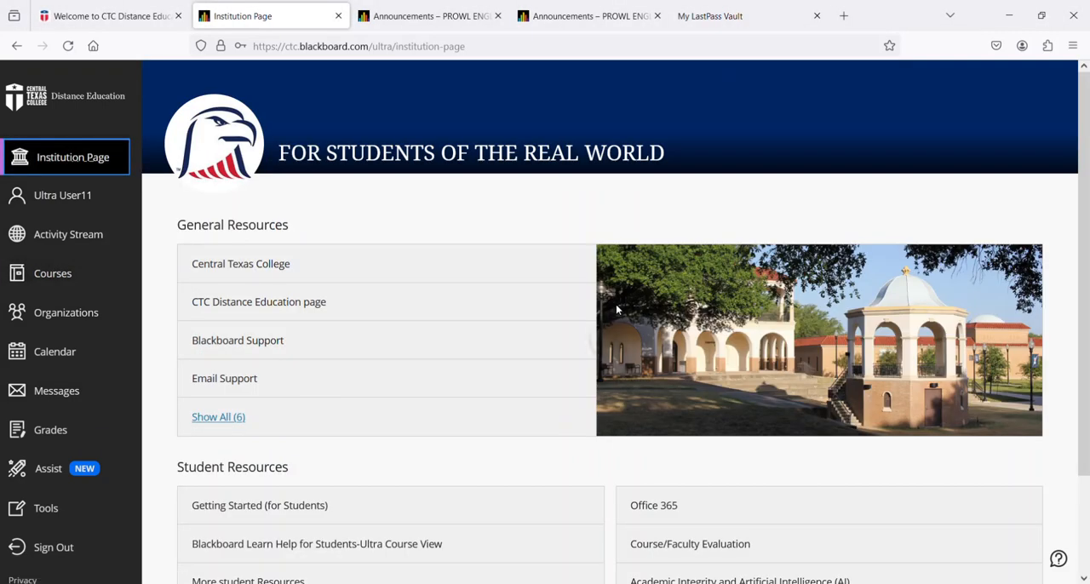
pyautogui.moveTo(330, 231)
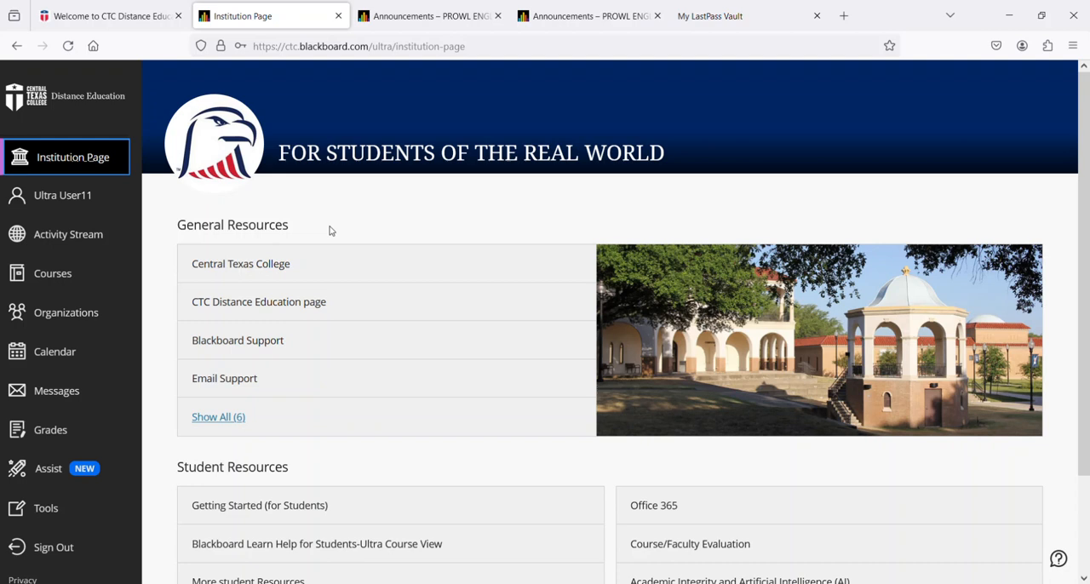
pyautogui.moveTo(332, 231)
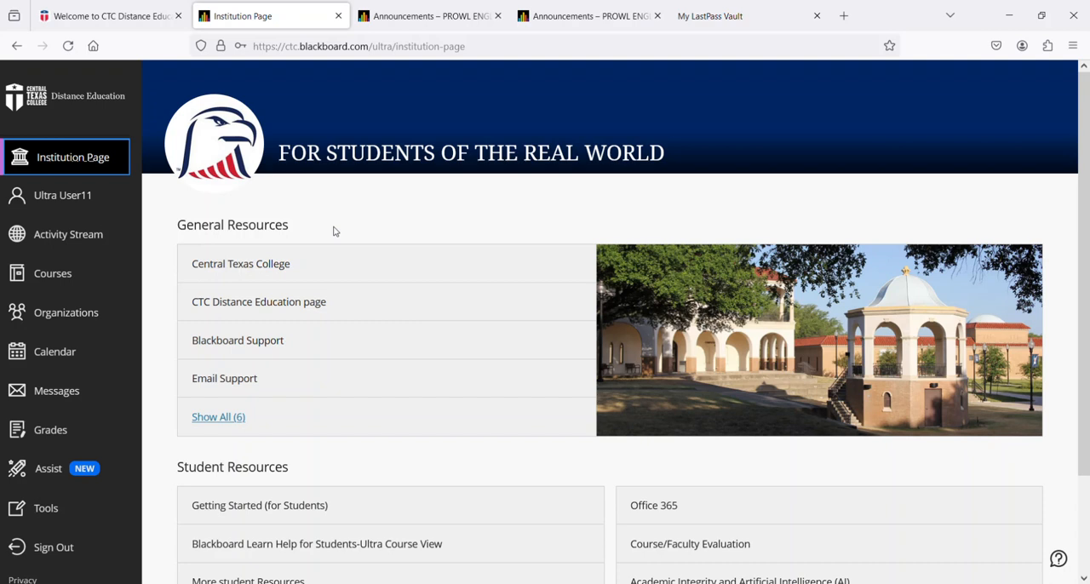
pyautogui.moveTo(293, 278)
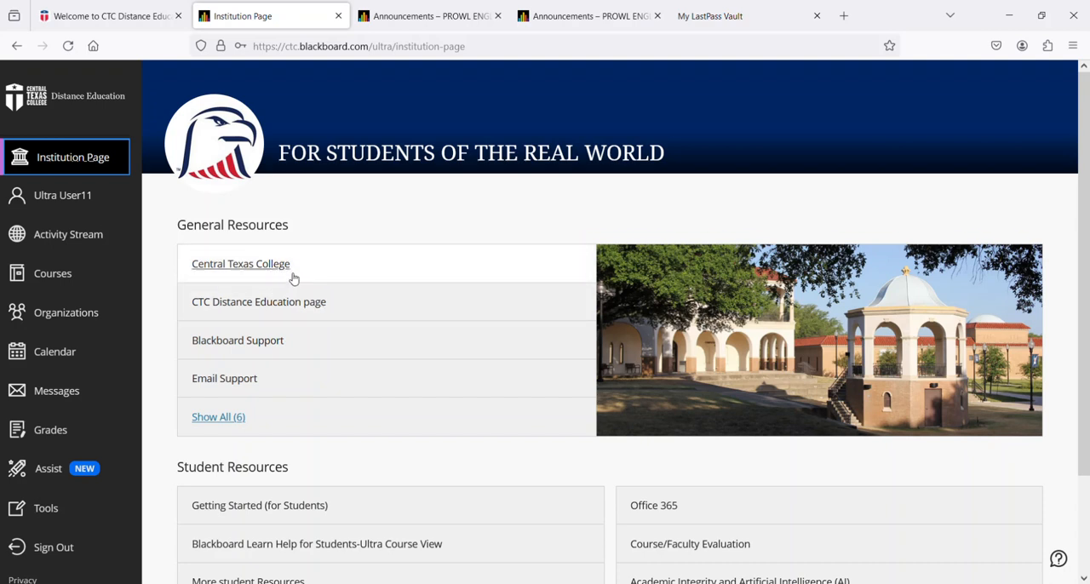
pyautogui.moveTo(288, 277)
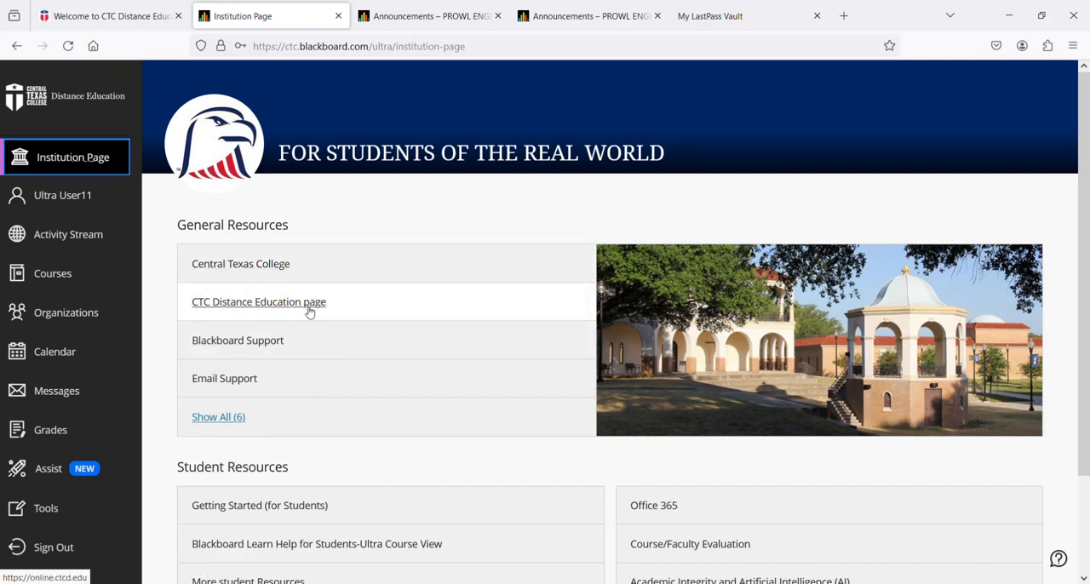
pyautogui.moveTo(283, 346)
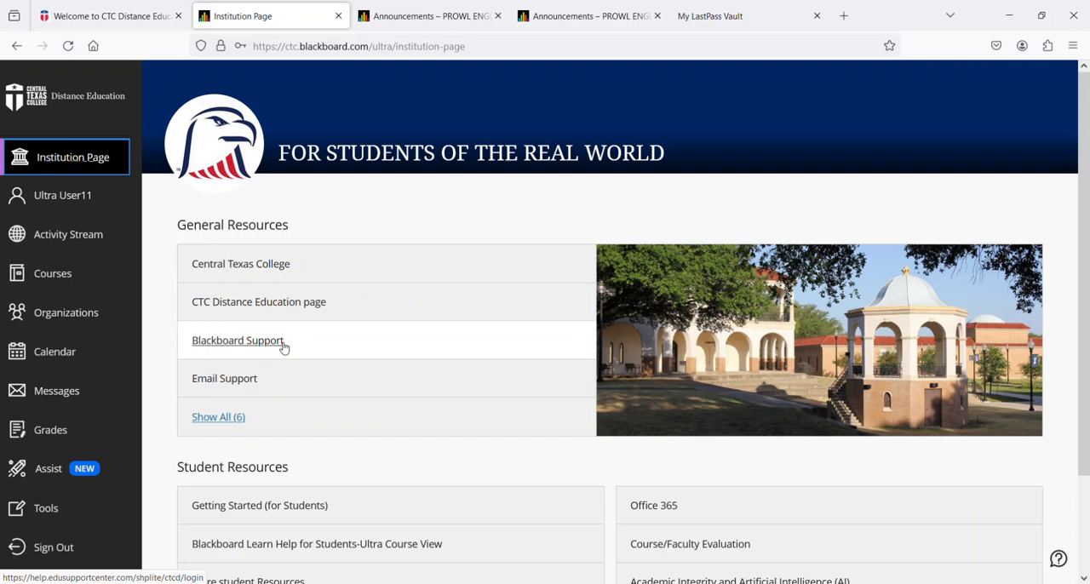
pyautogui.moveTo(224, 378)
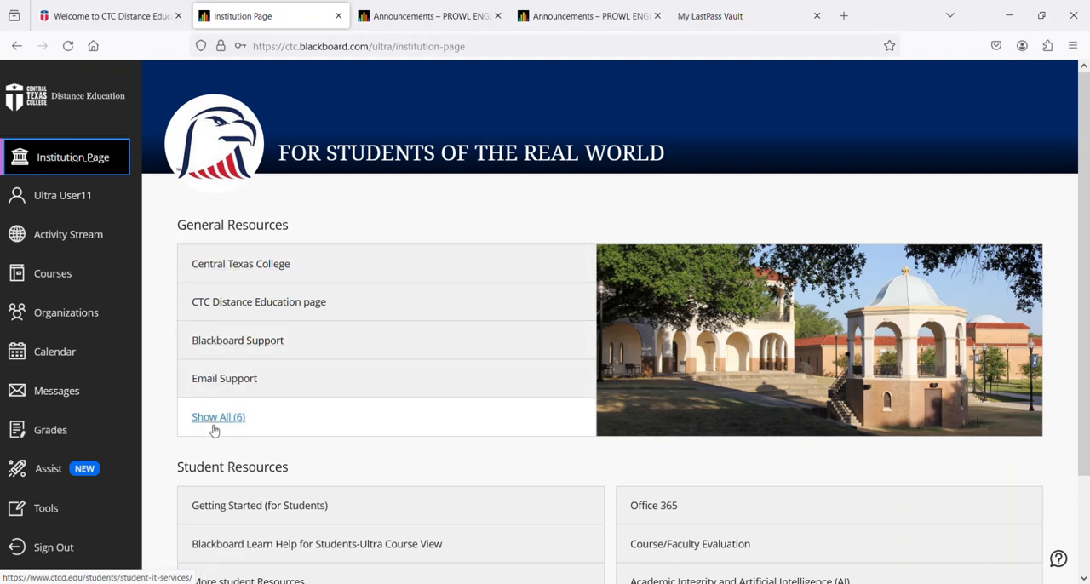
# - Expand General Resources to show all six links, including BioSight Support
pyautogui.click(218, 417)
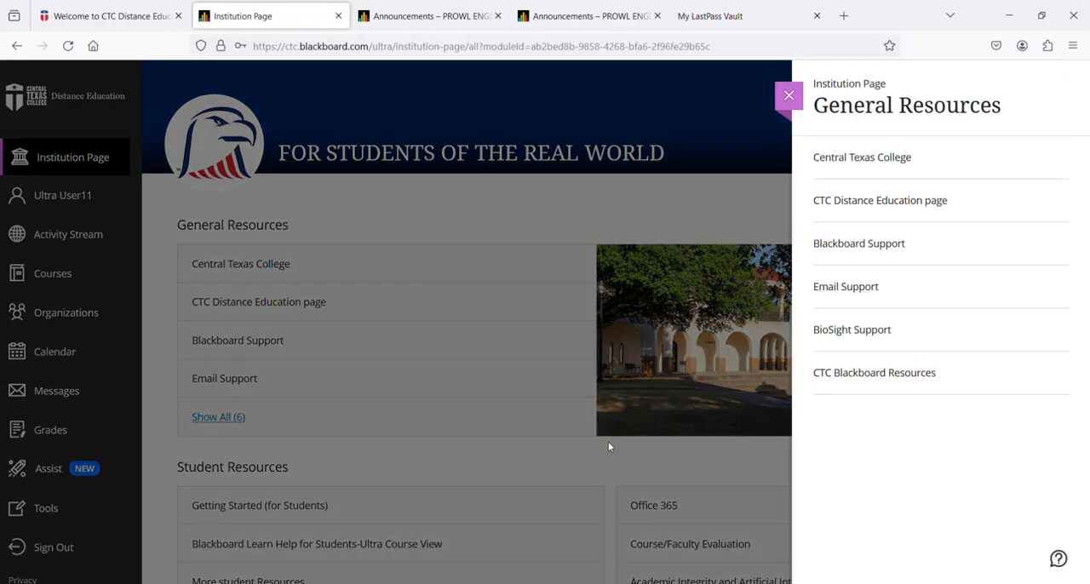
pyautogui.moveTo(573, 344)
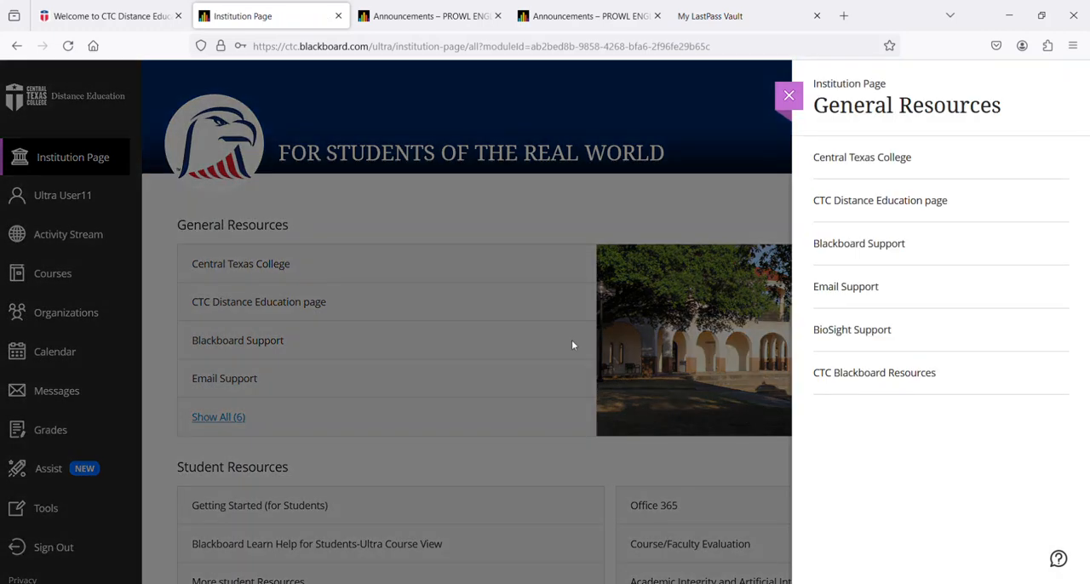
pyautogui.moveTo(503, 353)
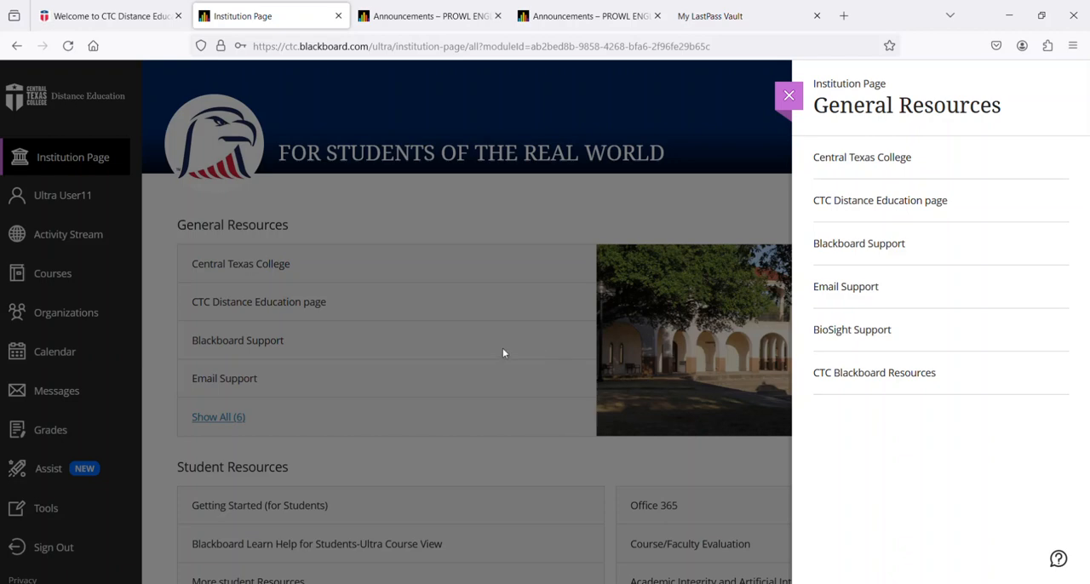
pyautogui.moveTo(771, 95)
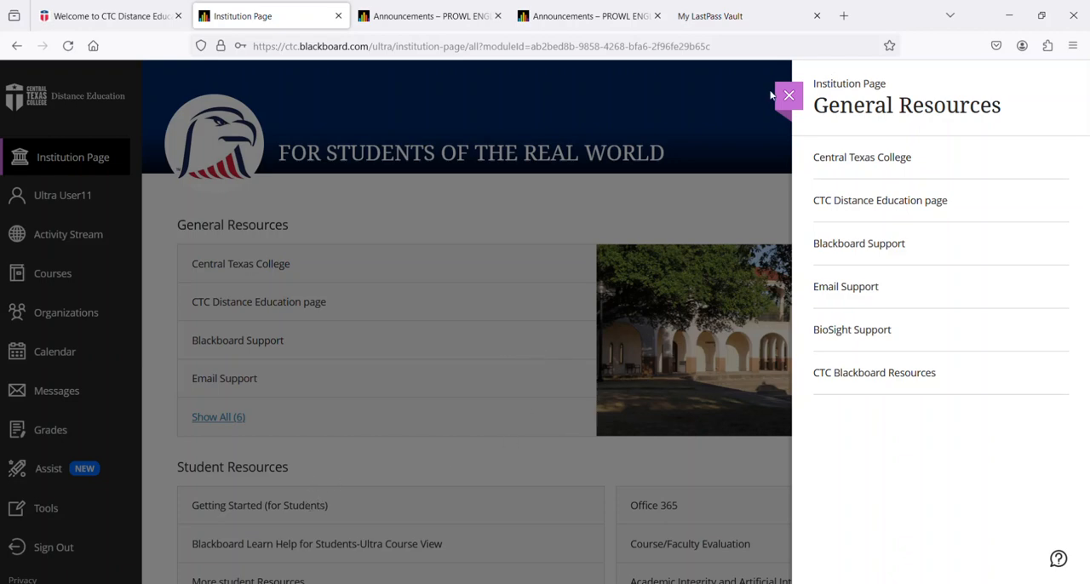
# - Close the General Resources panel and open Ultra User11's profile page
pyautogui.click(788, 96)
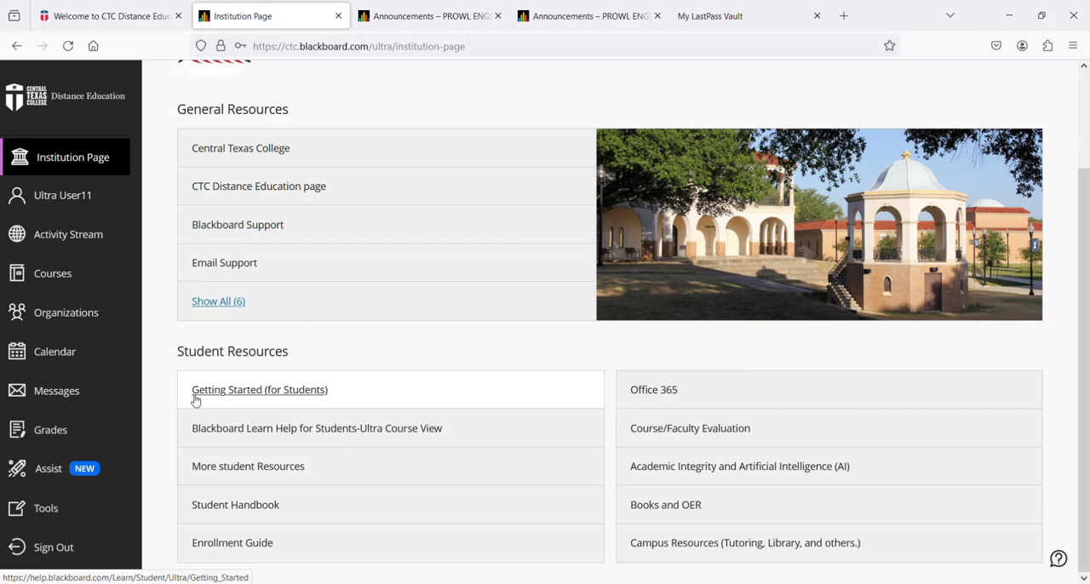
pyautogui.moveTo(357, 396)
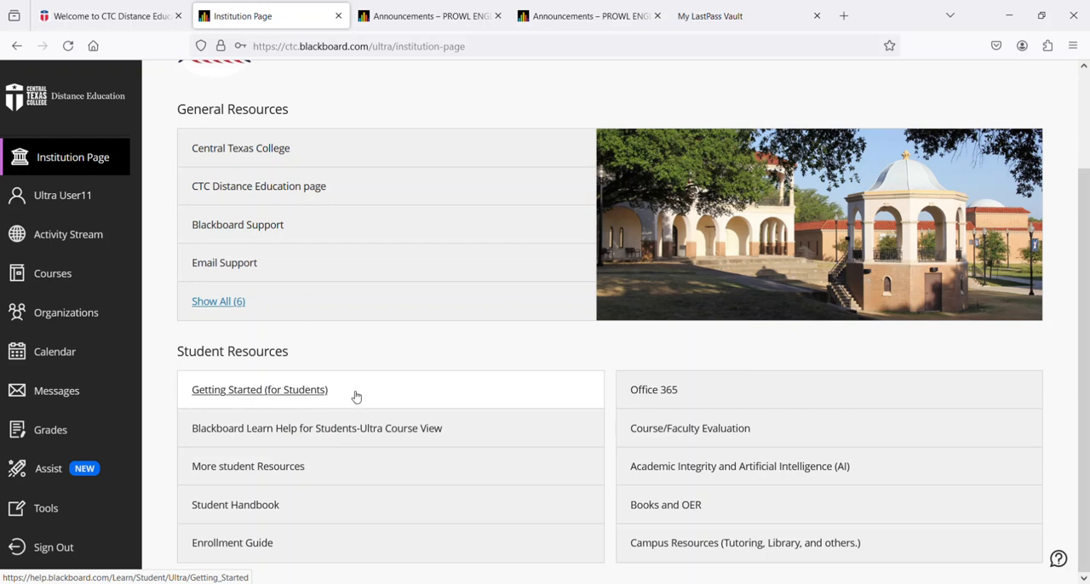
pyautogui.moveTo(280, 443)
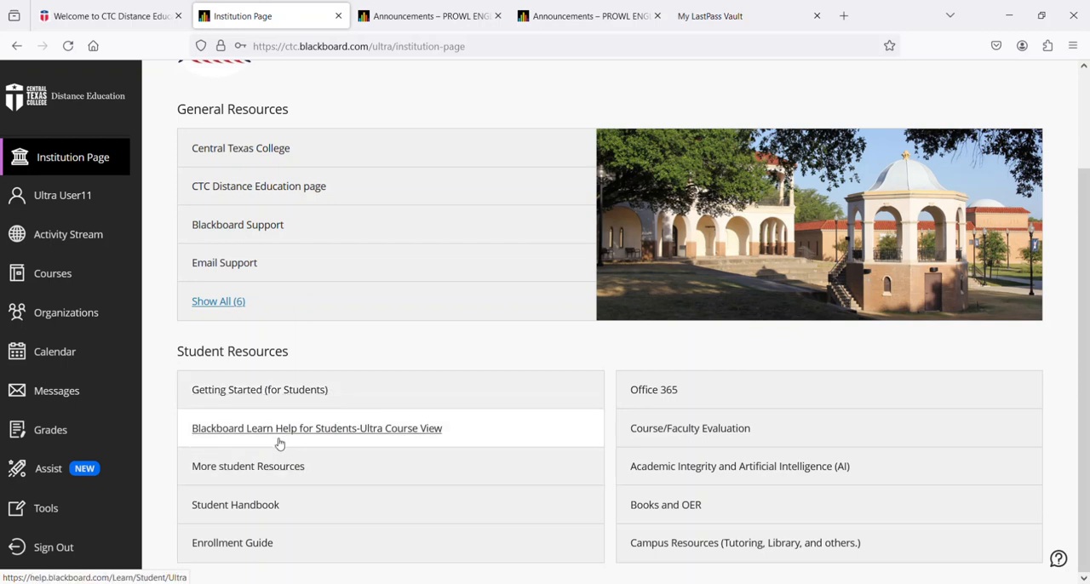
pyautogui.moveTo(394, 442)
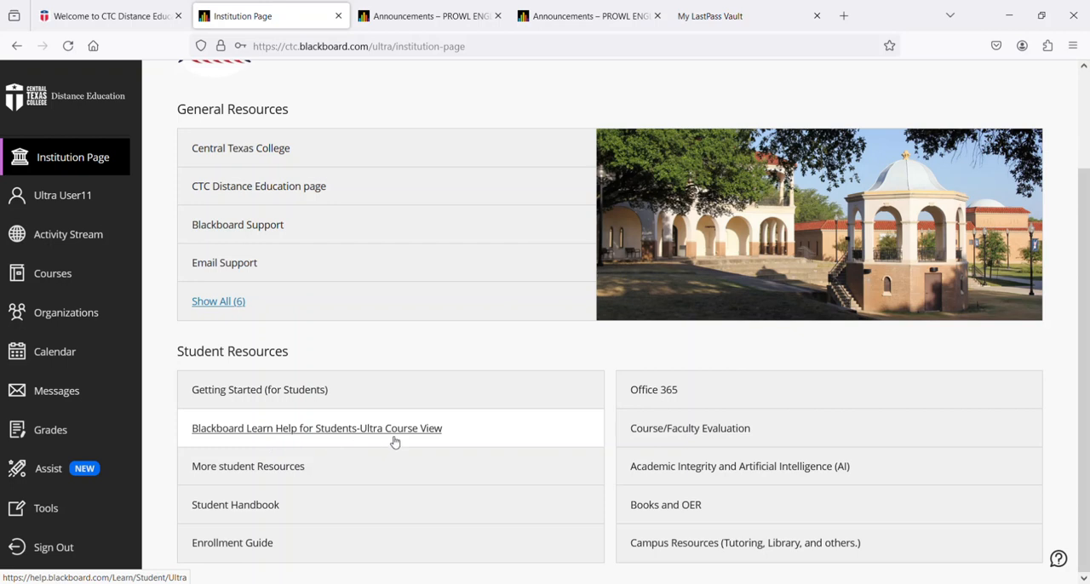
pyautogui.moveTo(392, 439)
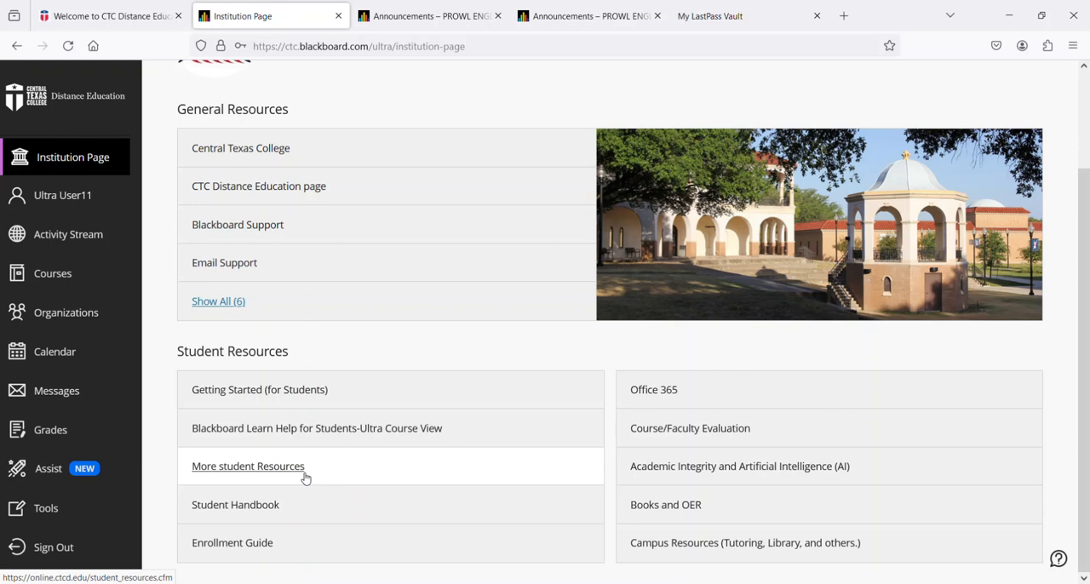
pyautogui.moveTo(285, 478)
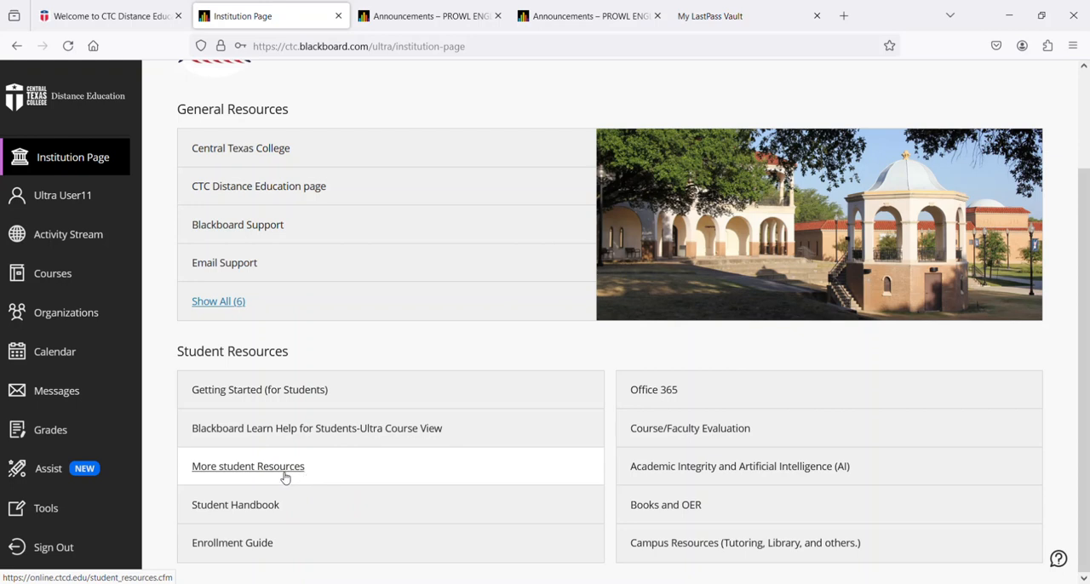
pyautogui.moveTo(235, 504)
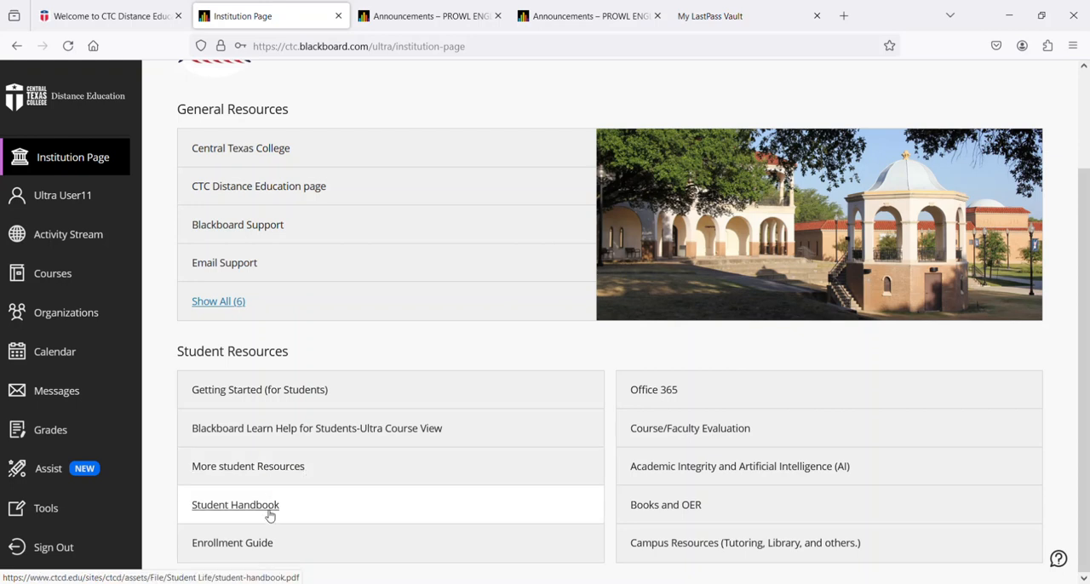
pyautogui.moveTo(233, 543)
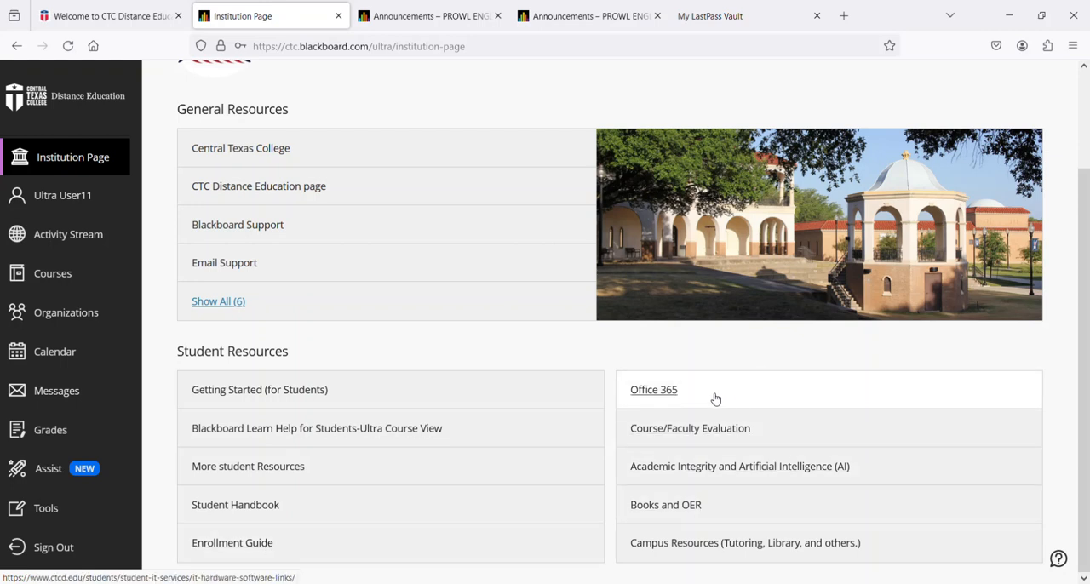
pyautogui.moveTo(715, 398)
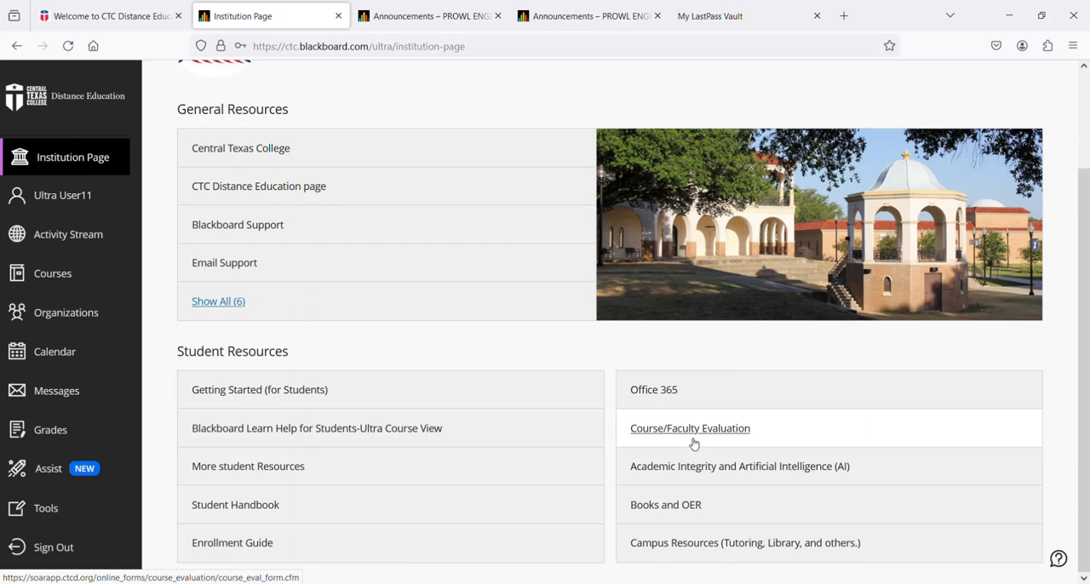
pyautogui.moveTo(695, 438)
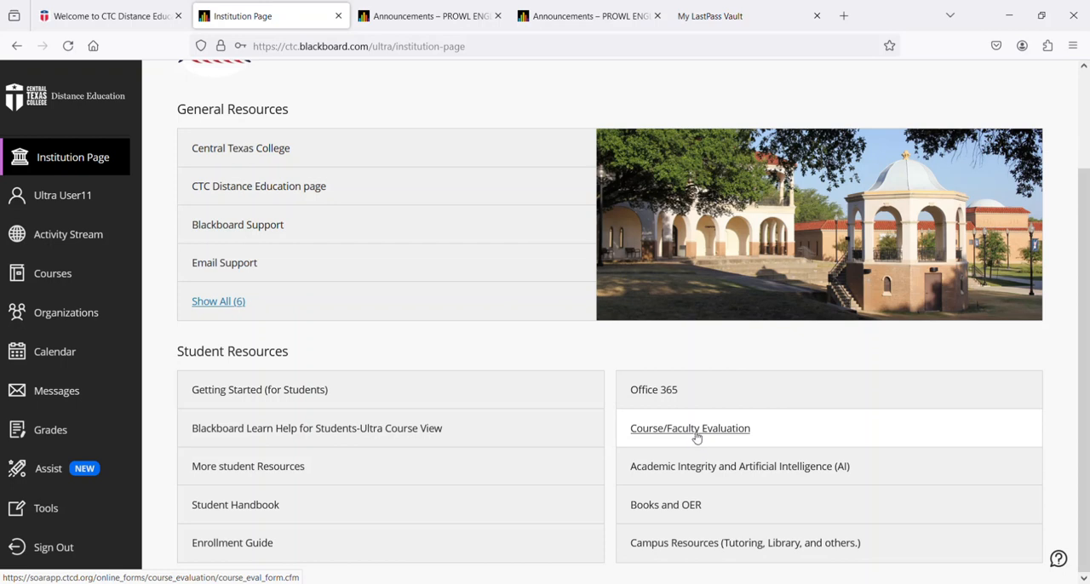
pyautogui.moveTo(697, 439)
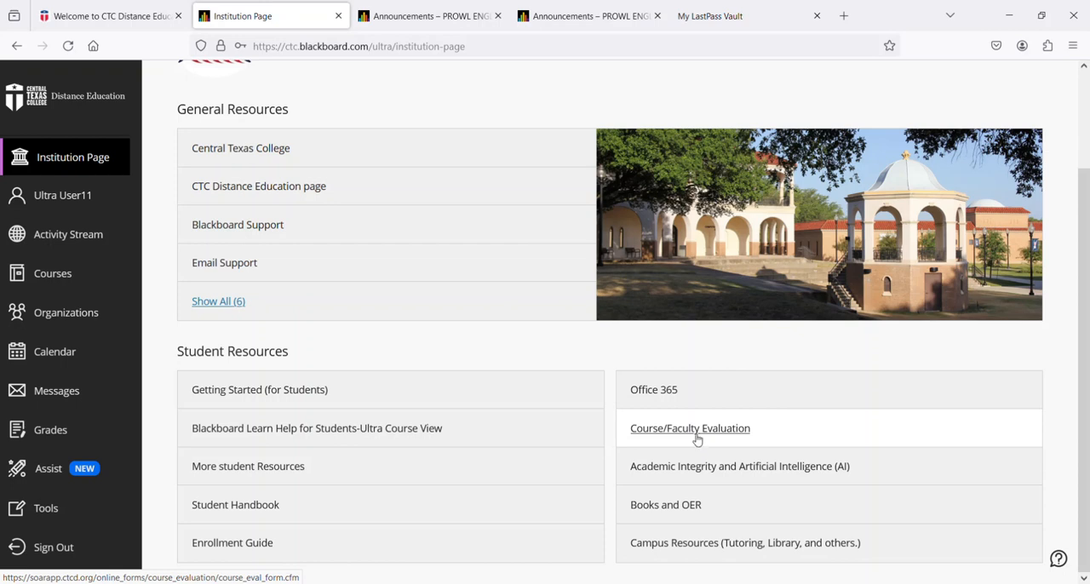
pyautogui.moveTo(707, 475)
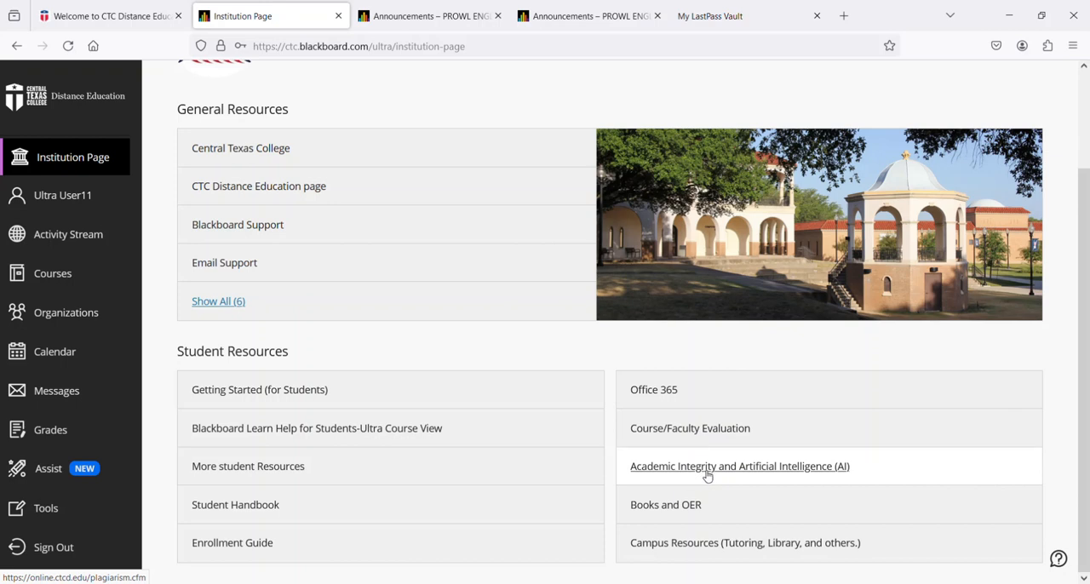
pyautogui.moveTo(764, 479)
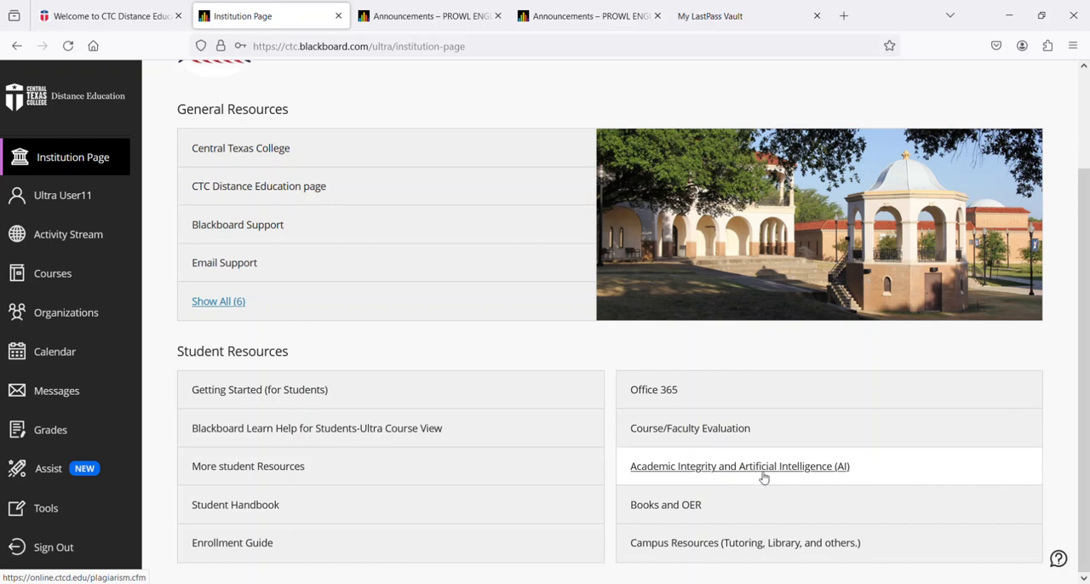
pyautogui.moveTo(666, 504)
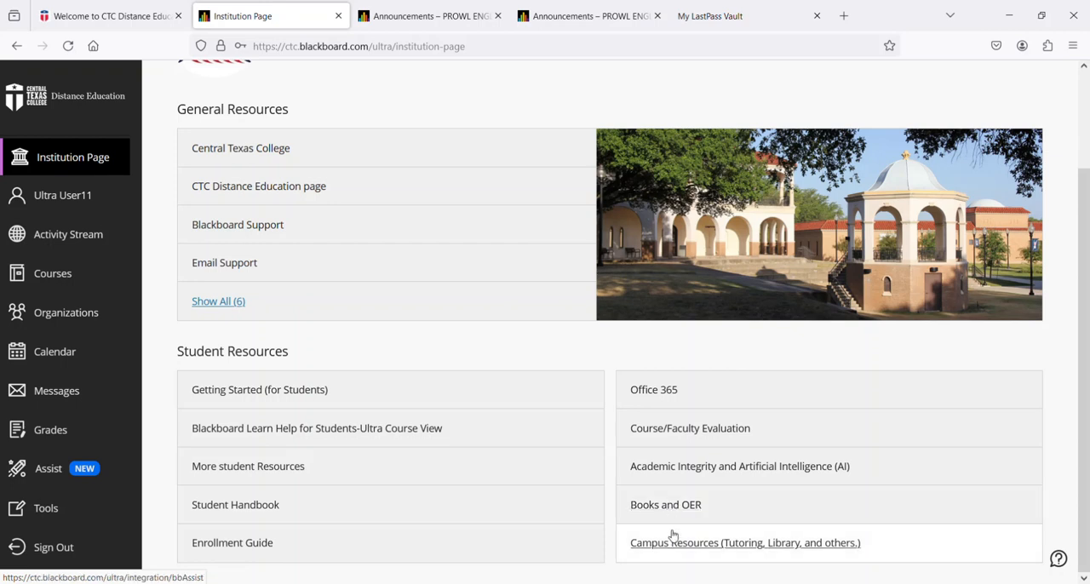
pyautogui.moveTo(690, 547)
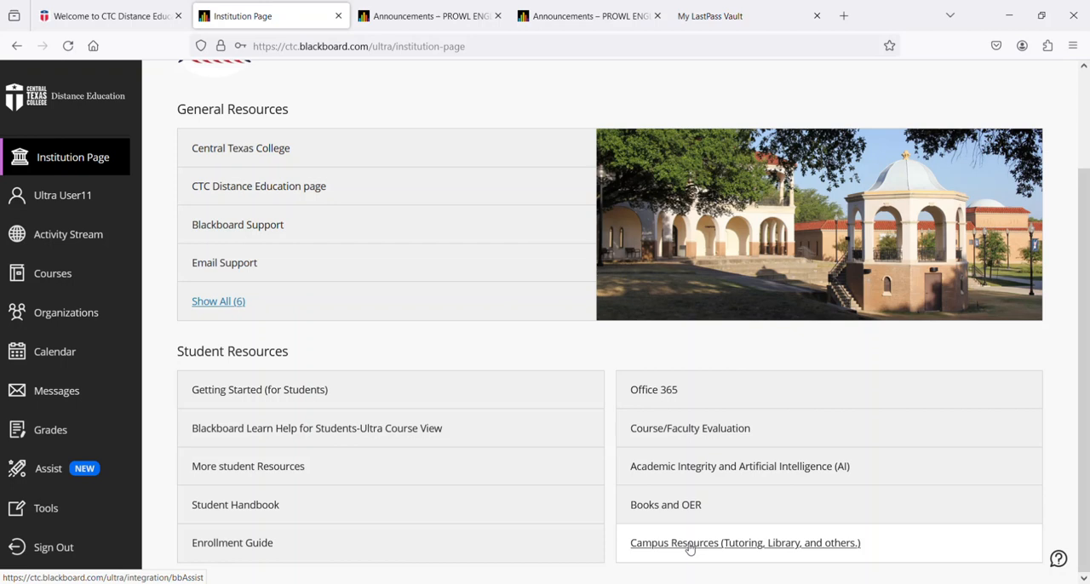
pyautogui.moveTo(792, 552)
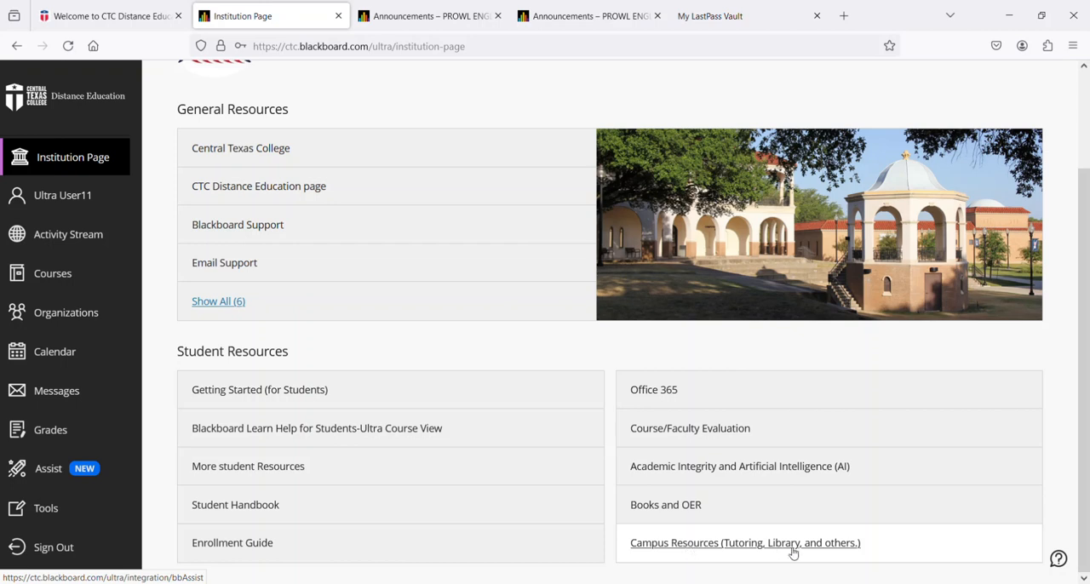
pyautogui.moveTo(238, 224)
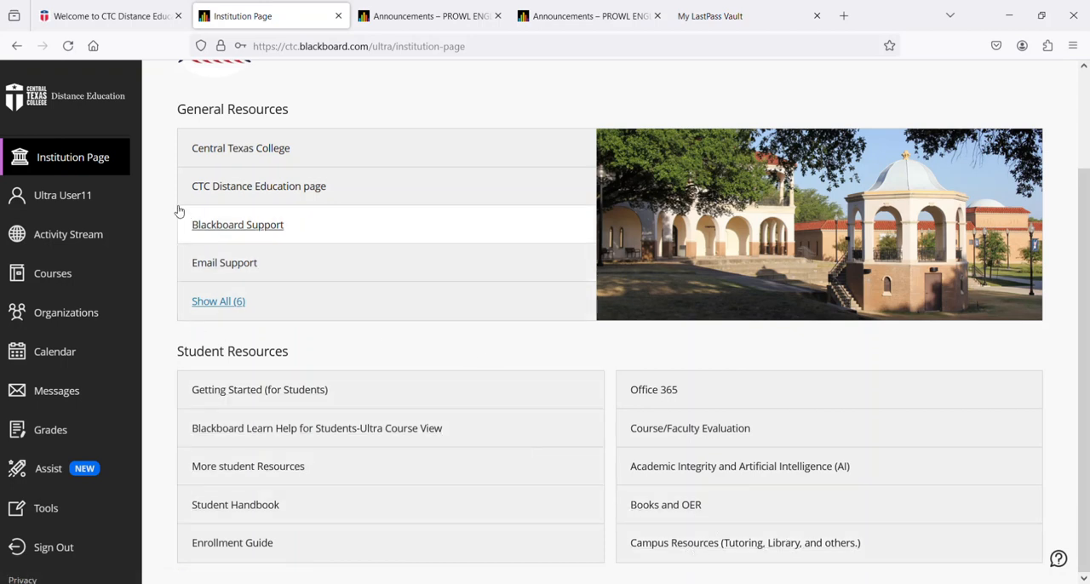
pyautogui.click(66, 195)
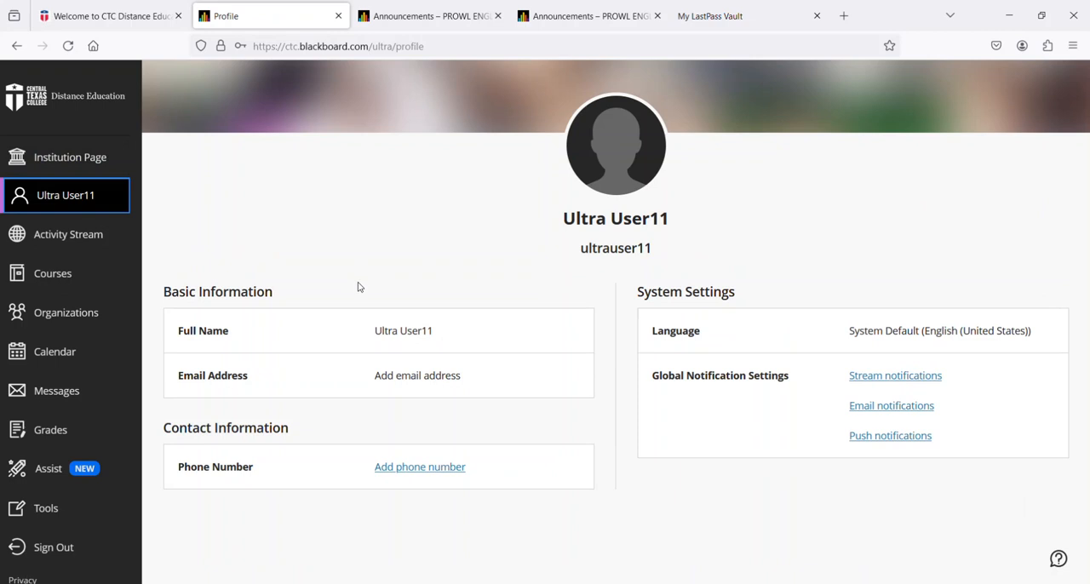
# - Visit the Activity Stream, then move on to the Courses list
pyautogui.click(68, 234)
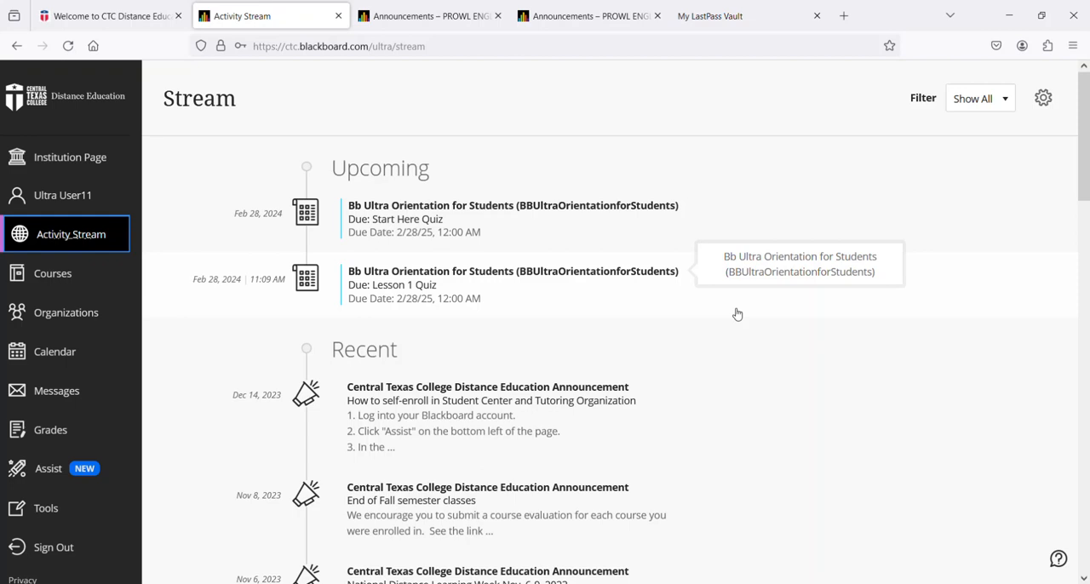
pyautogui.moveTo(736, 314)
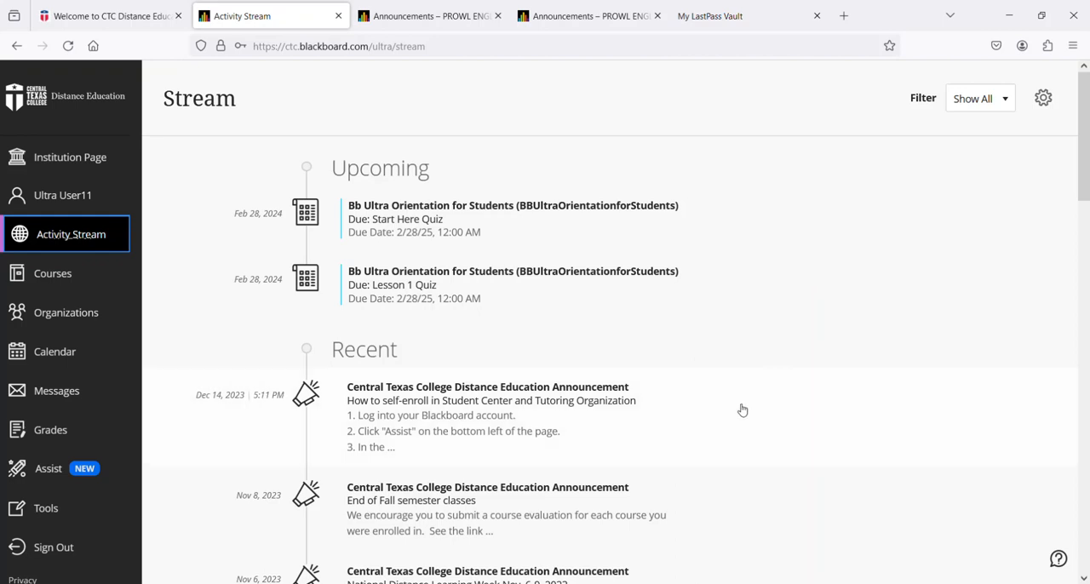
pyautogui.moveTo(774, 392)
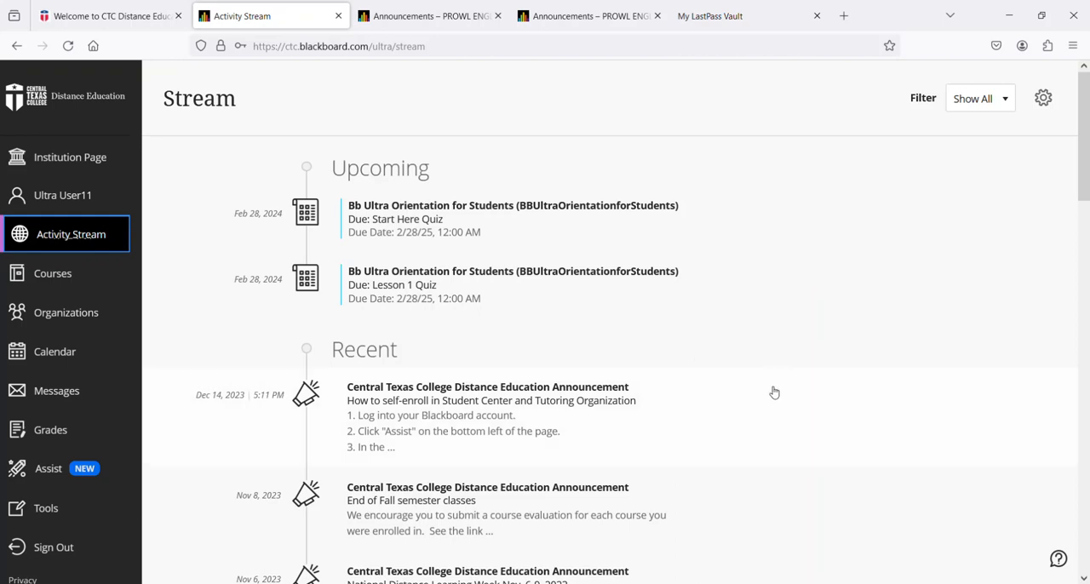
pyautogui.moveTo(711, 340)
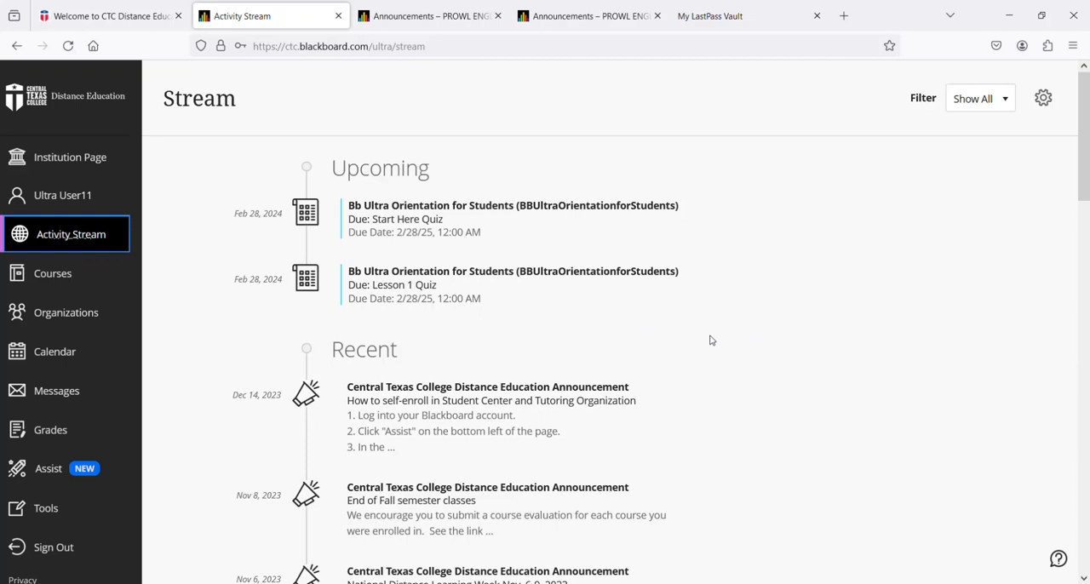
pyautogui.click(52, 273)
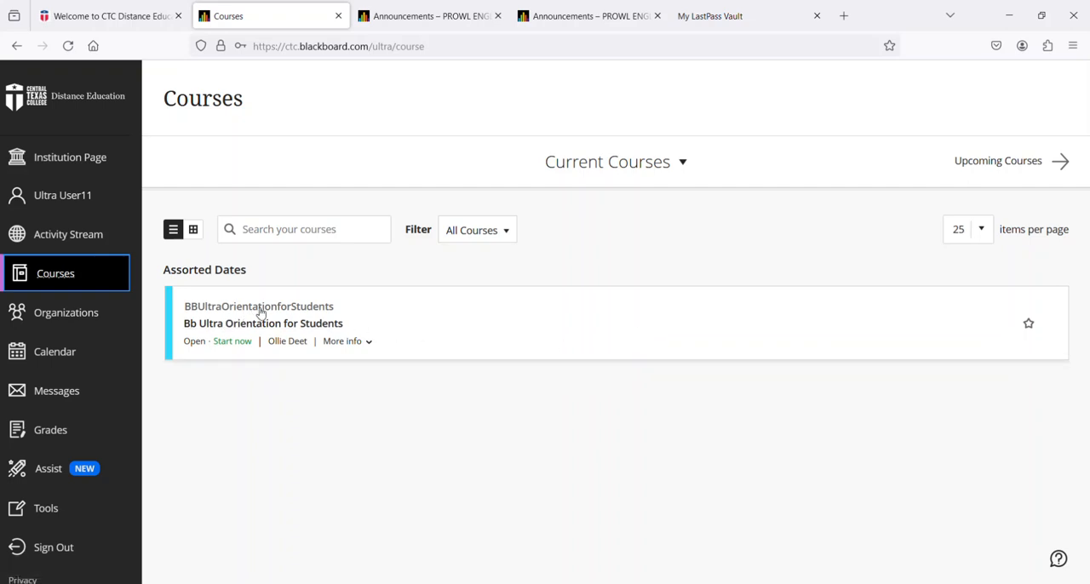
pyautogui.moveTo(254, 323)
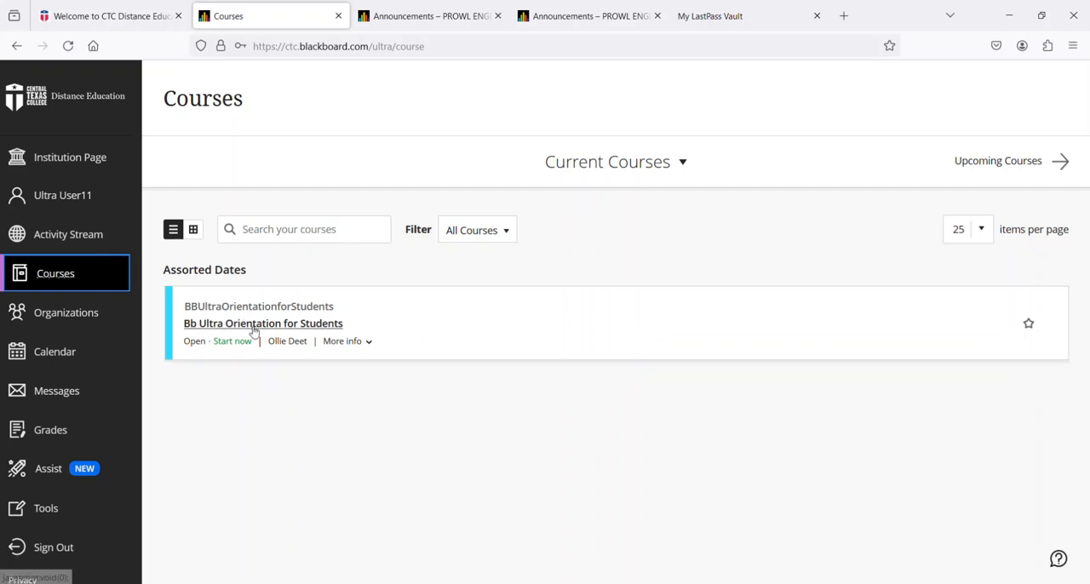
pyautogui.moveTo(262, 322)
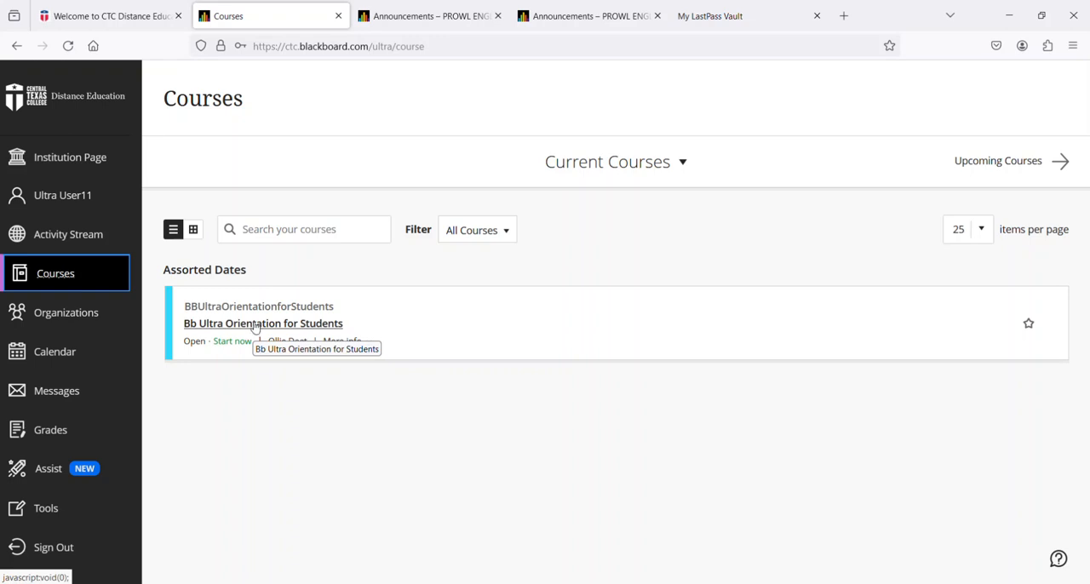
# - Switch the courses to card view, then go to Organizations
pyautogui.click(193, 229)
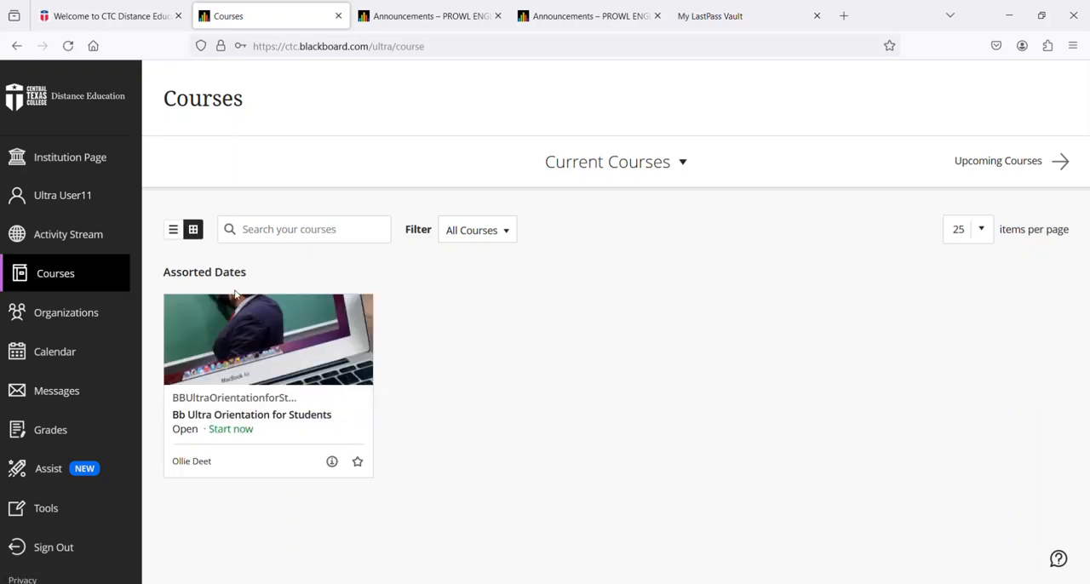
pyautogui.moveTo(306, 441)
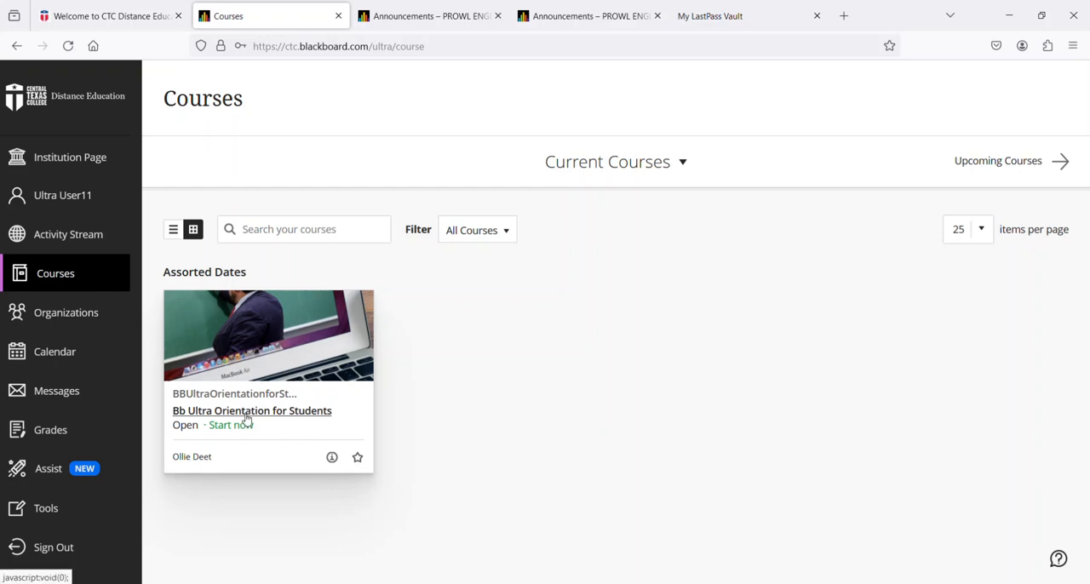
pyautogui.moveTo(252, 411)
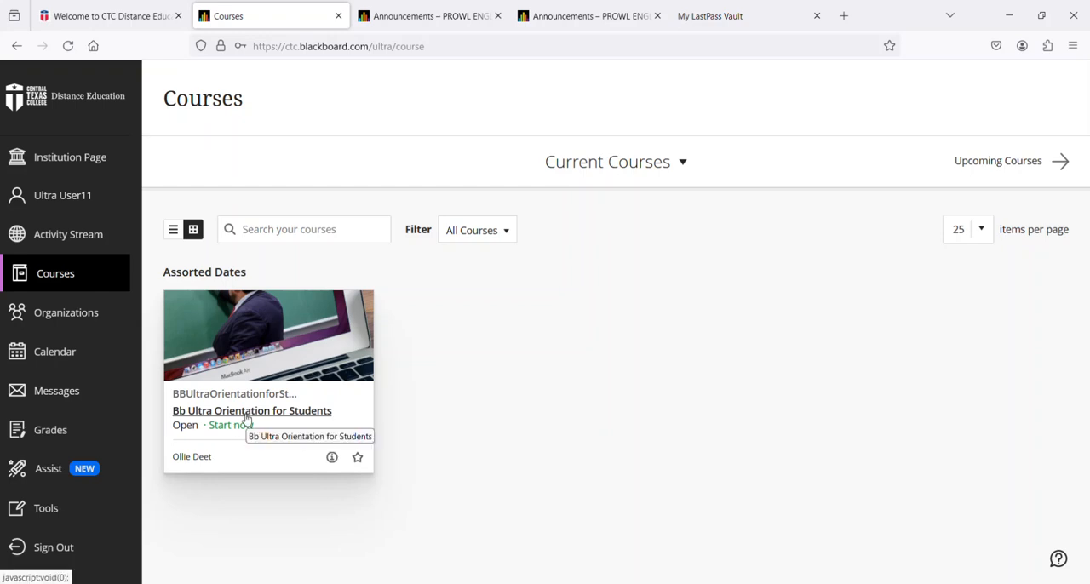
pyautogui.moveTo(54, 351)
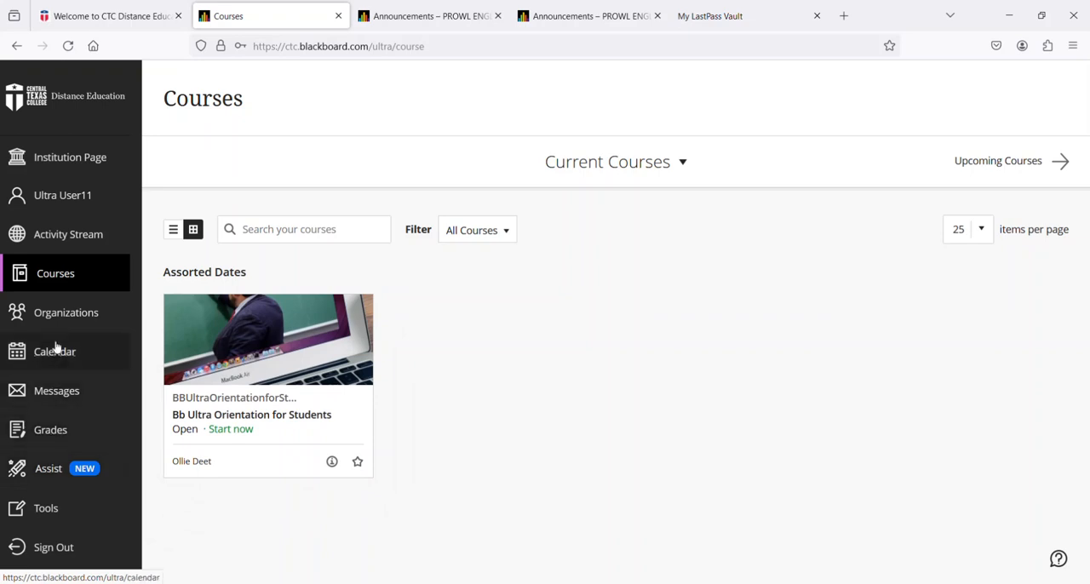
pyautogui.click(68, 313)
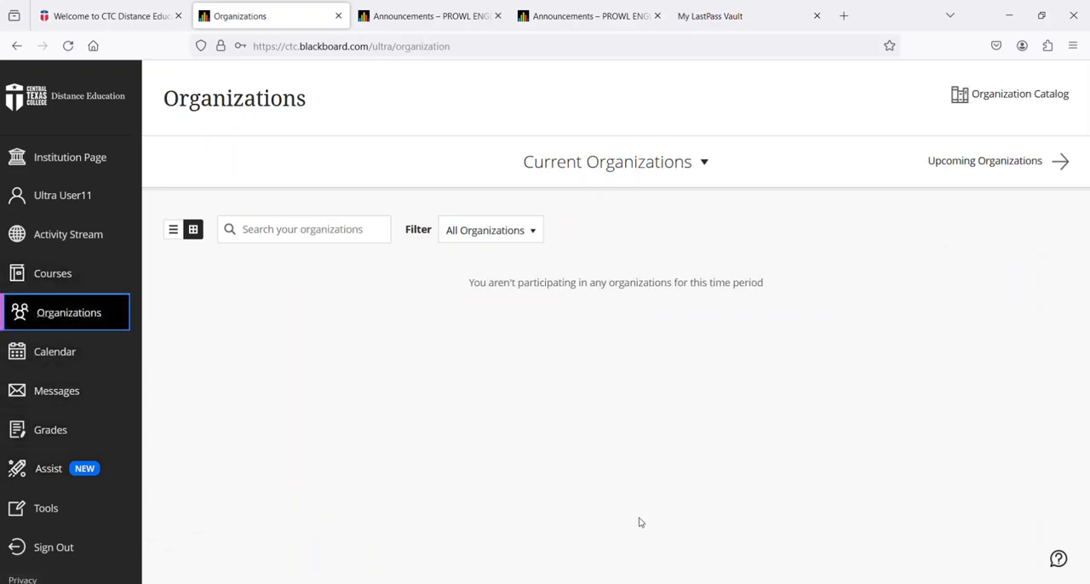
pyautogui.moveTo(578, 317)
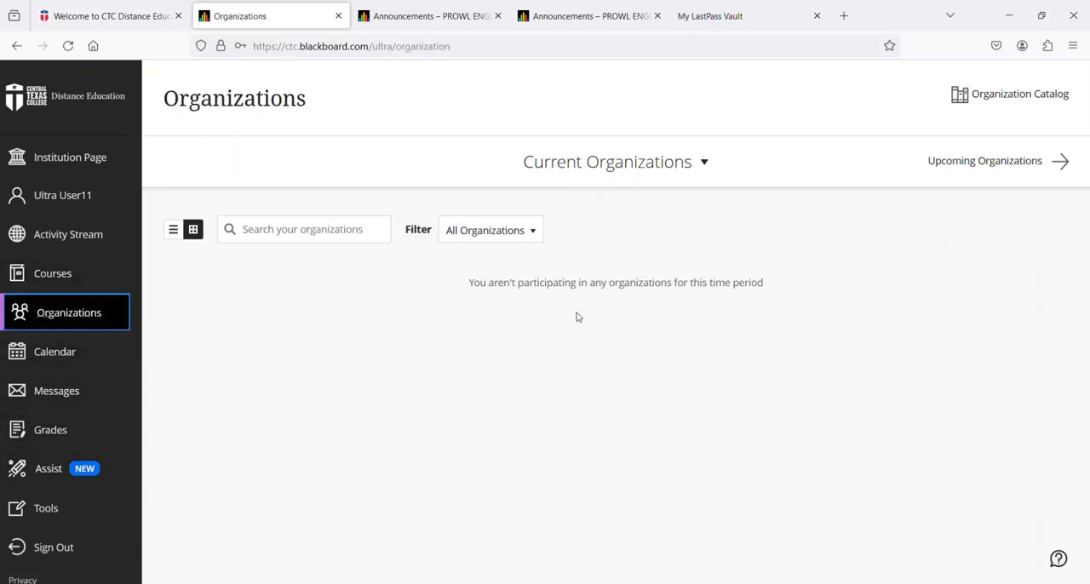
pyautogui.moveTo(558, 314)
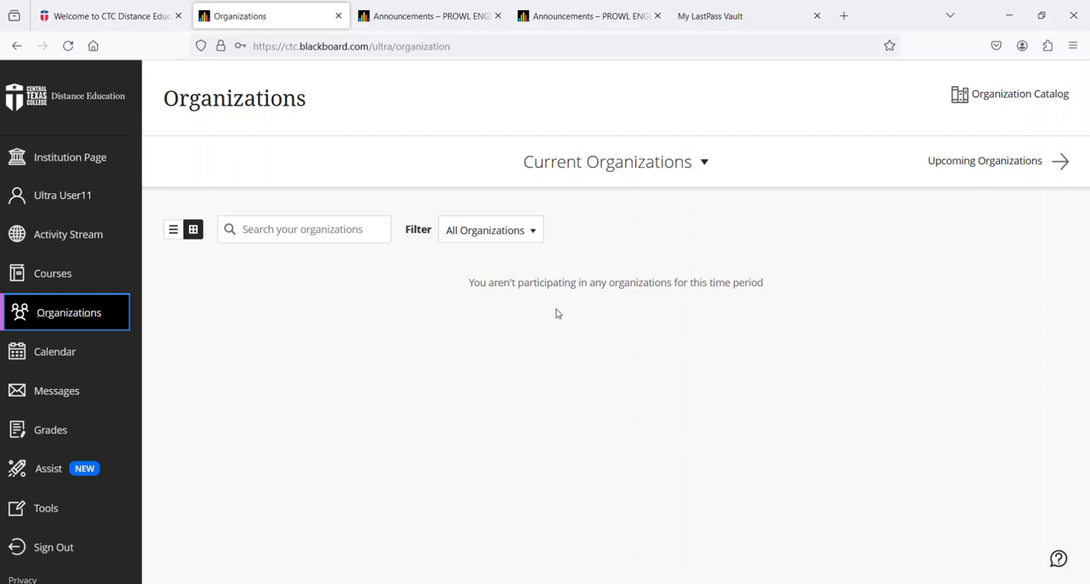
pyautogui.moveTo(55, 351)
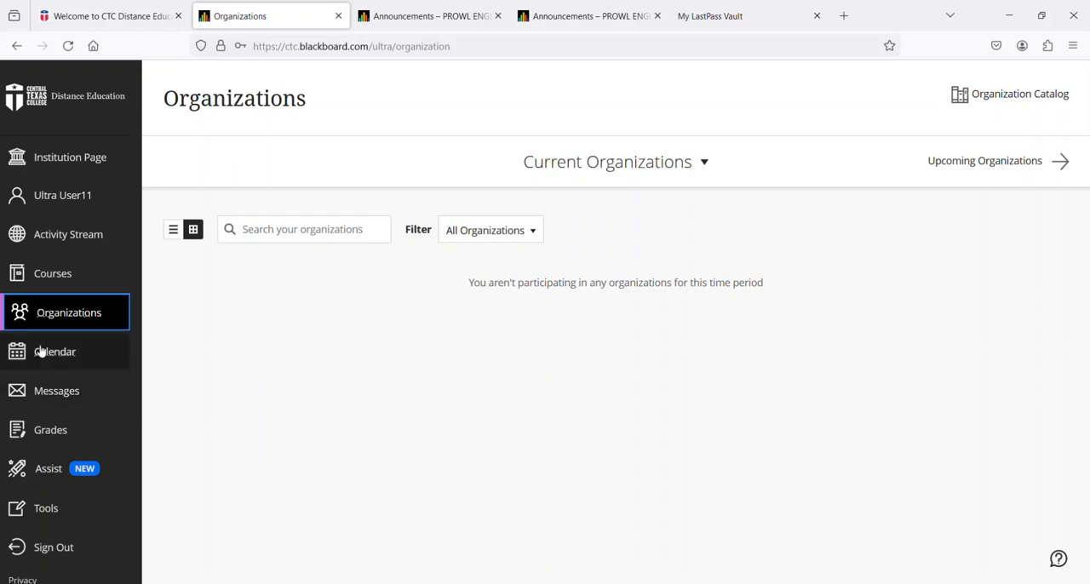
# - Open the Calendar showing the April 22, 2024 day schedule
pyautogui.click(55, 351)
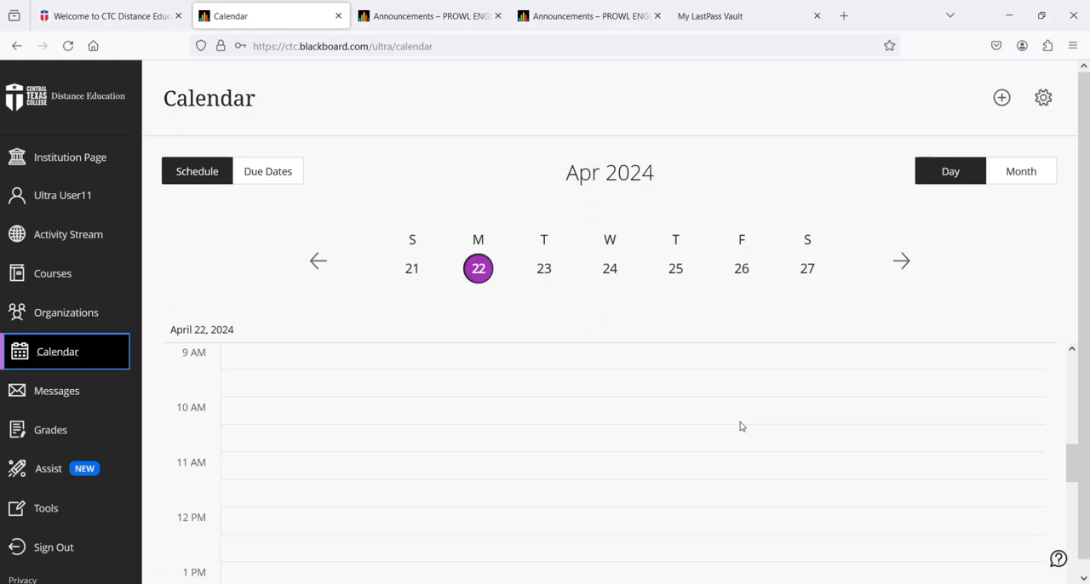
pyautogui.moveTo(744, 424)
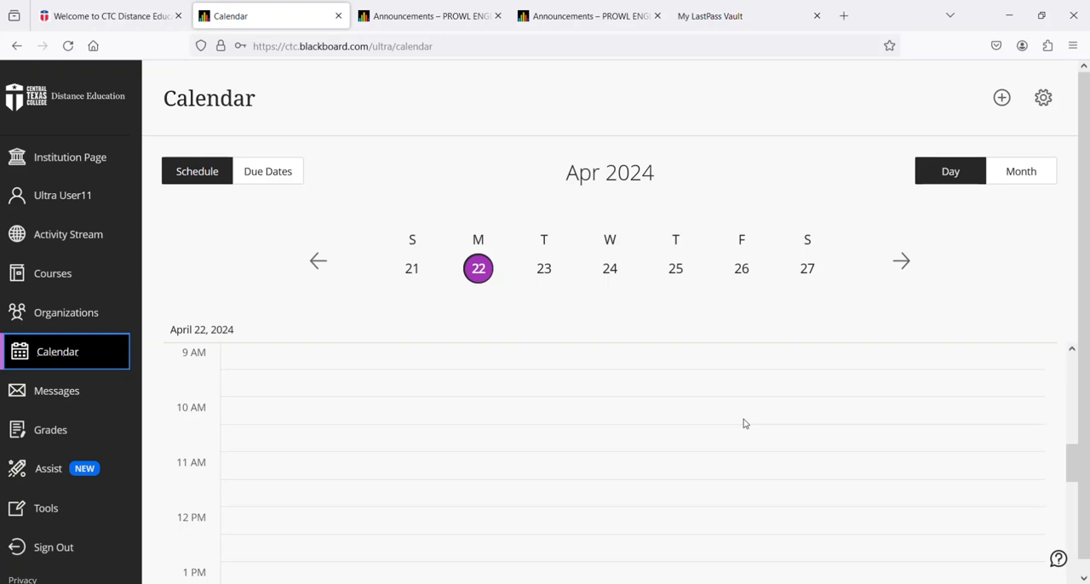
pyautogui.moveTo(1076, 403)
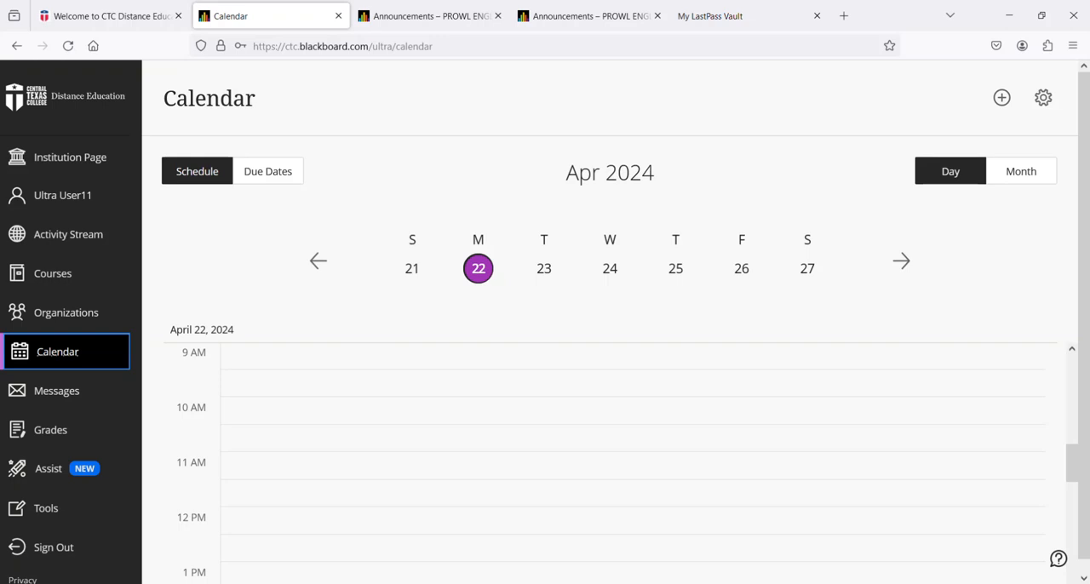
pyautogui.moveTo(370, 386)
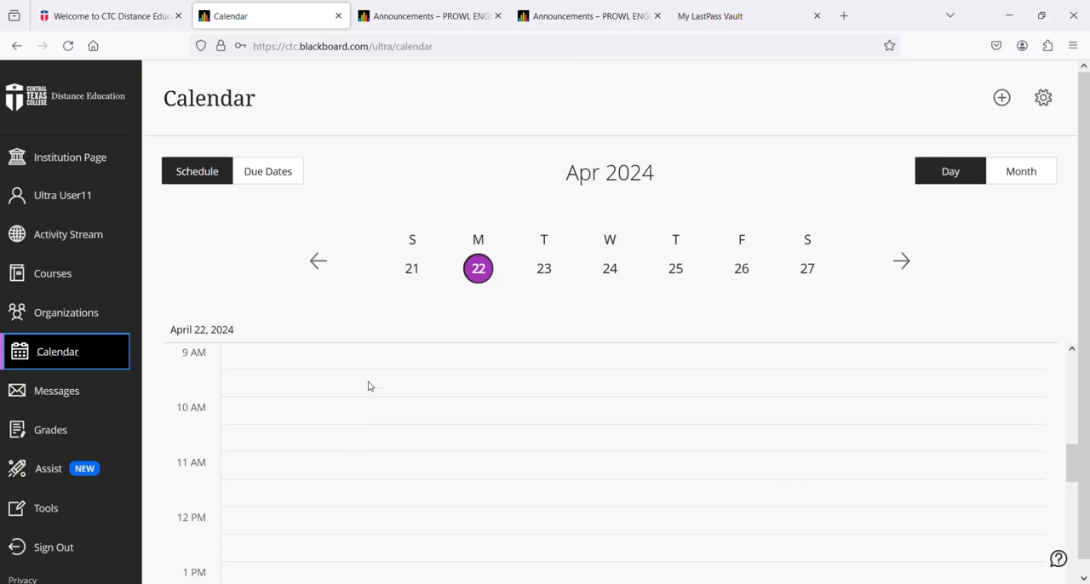
# - Open Messages for the Bb Ultra Orientation for Students course
pyautogui.click(58, 390)
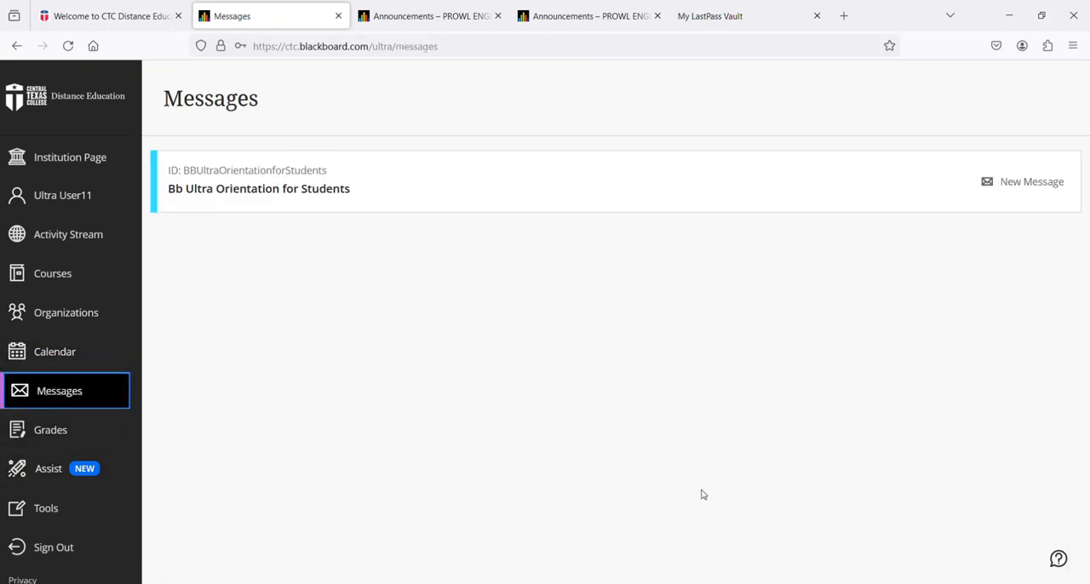
pyautogui.moveTo(662, 298)
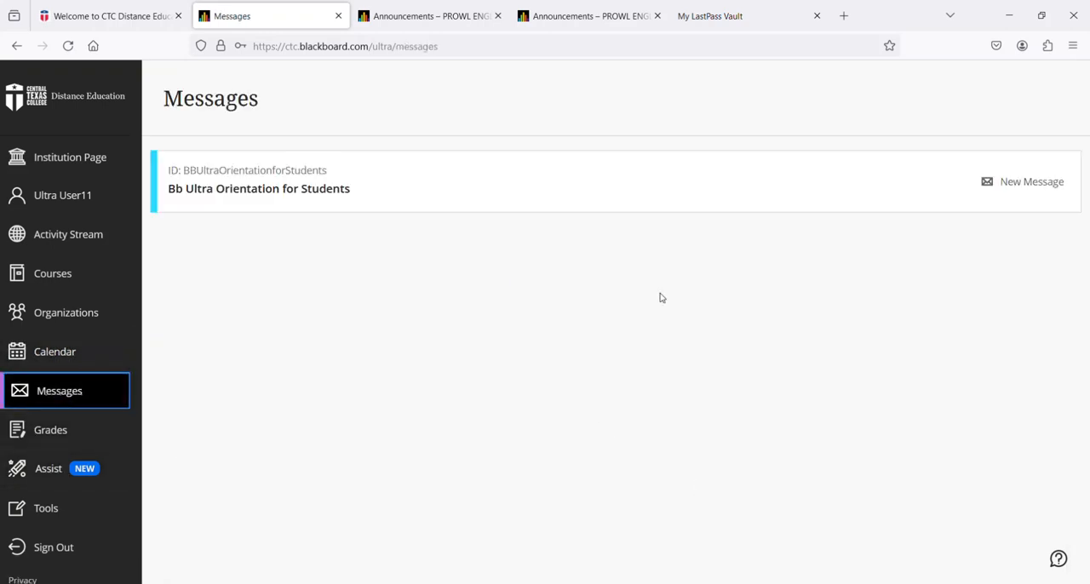
pyautogui.moveTo(666, 293)
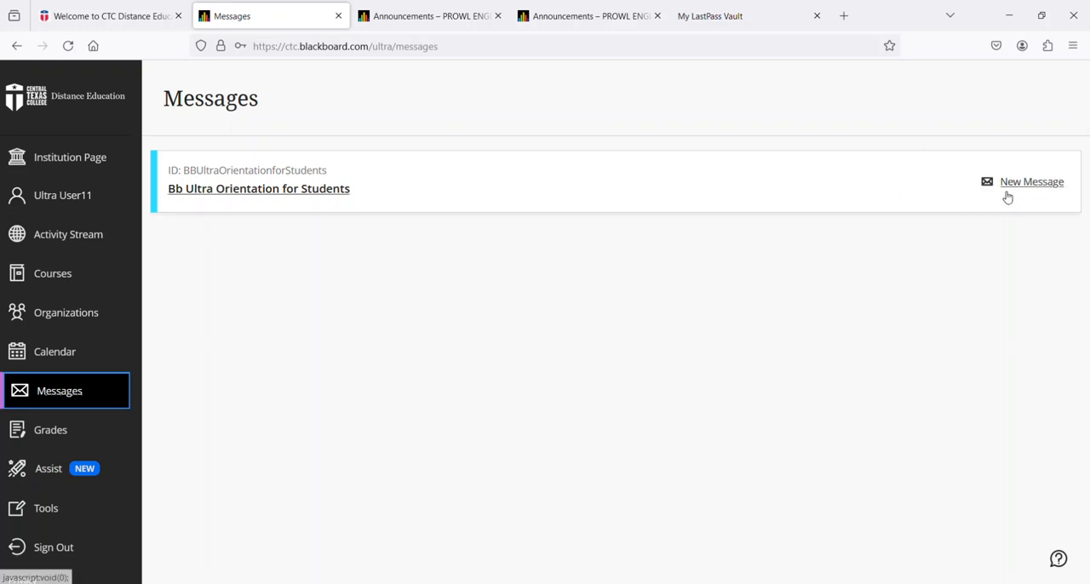
pyautogui.moveTo(144, 344)
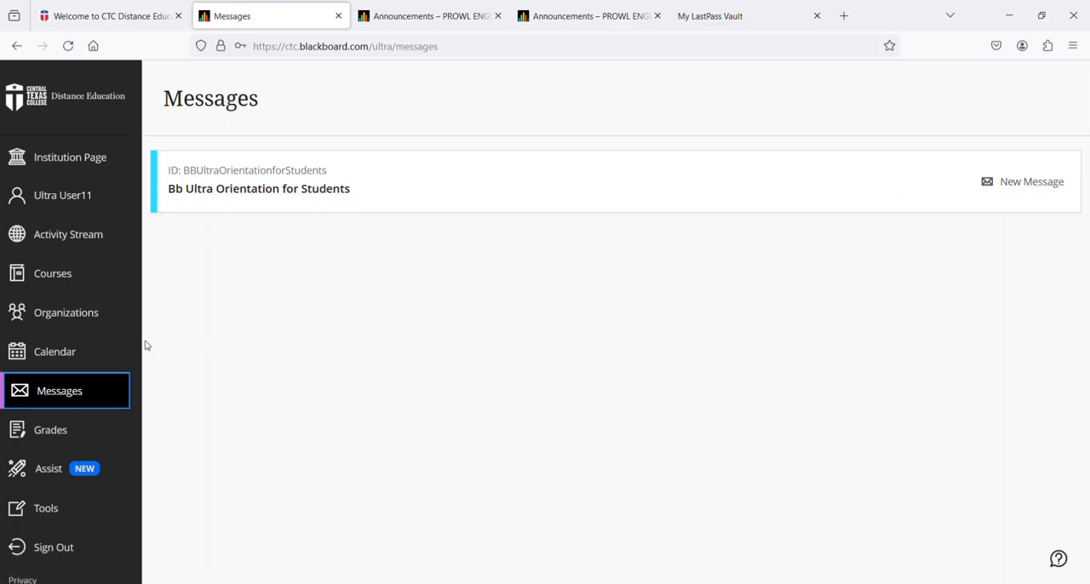
# - Open Grades to view the Bb Ultra Orientation for Students grade card
pyautogui.click(52, 429)
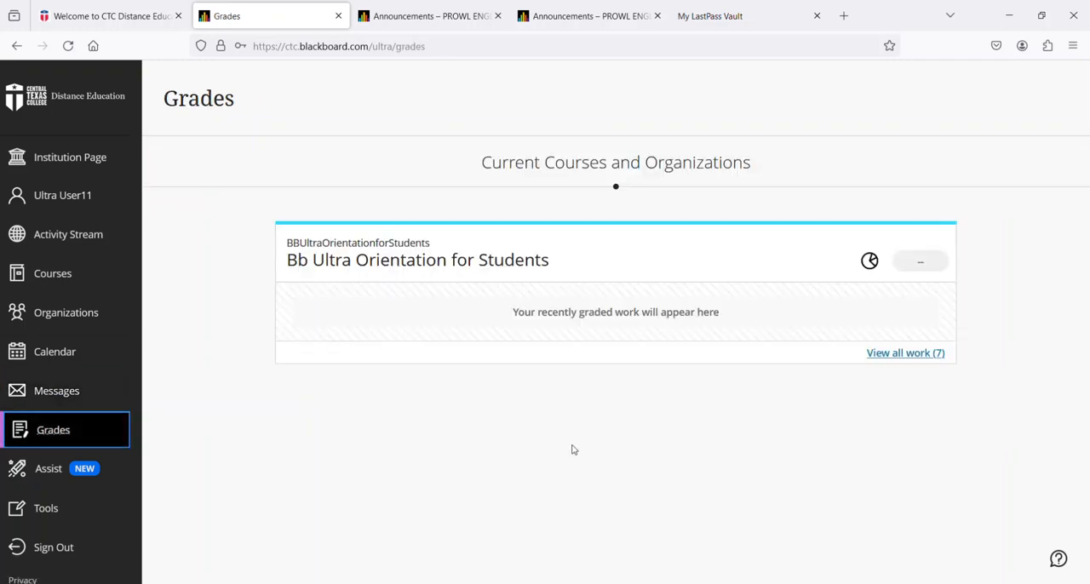
pyautogui.moveTo(655, 445)
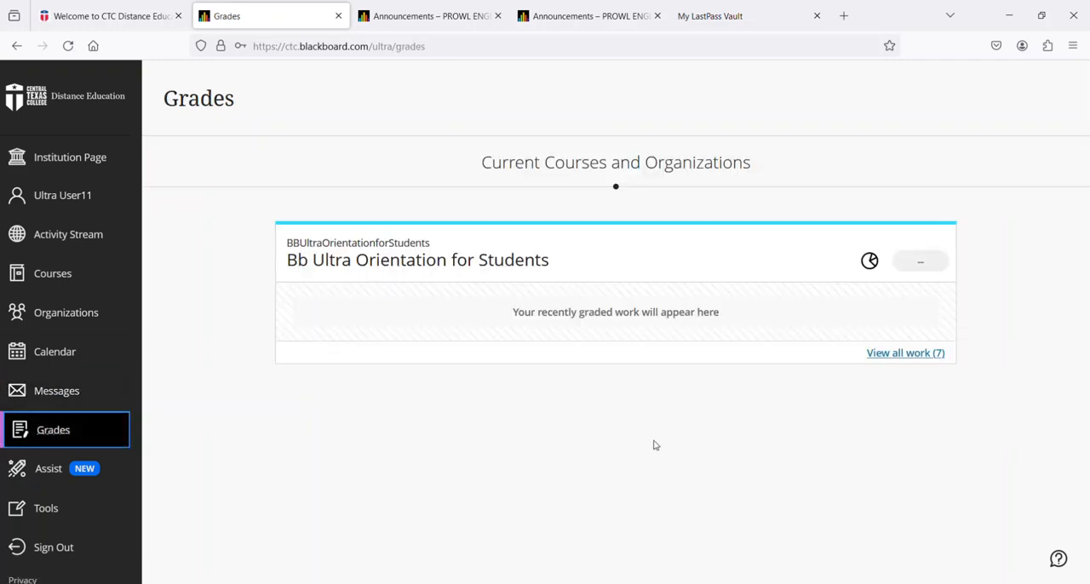
pyautogui.moveTo(655, 327)
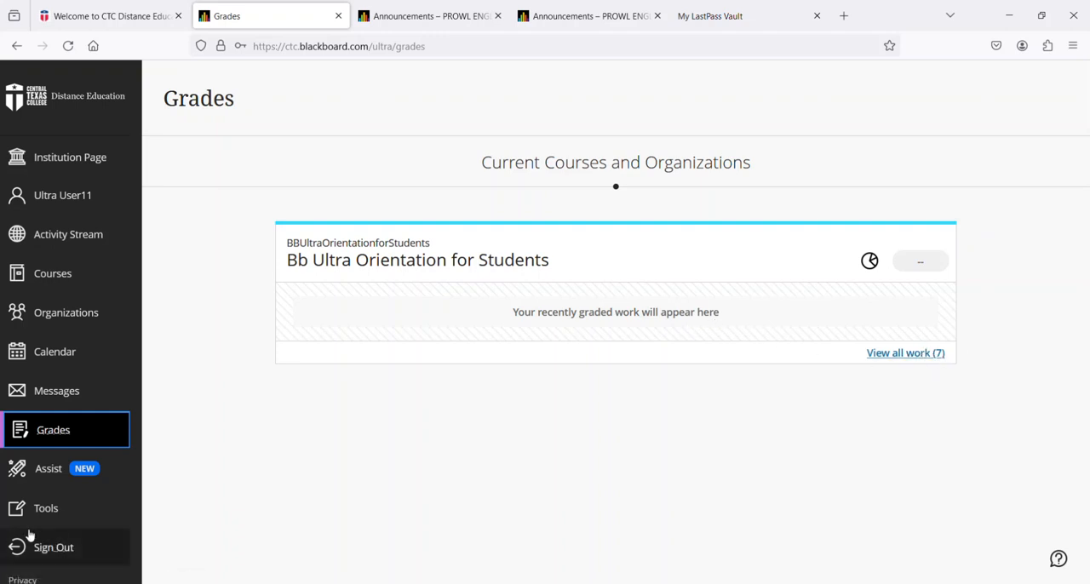
# - Open the Assist page and scroll through All Services to the PROWL card
pyautogui.click(51, 469)
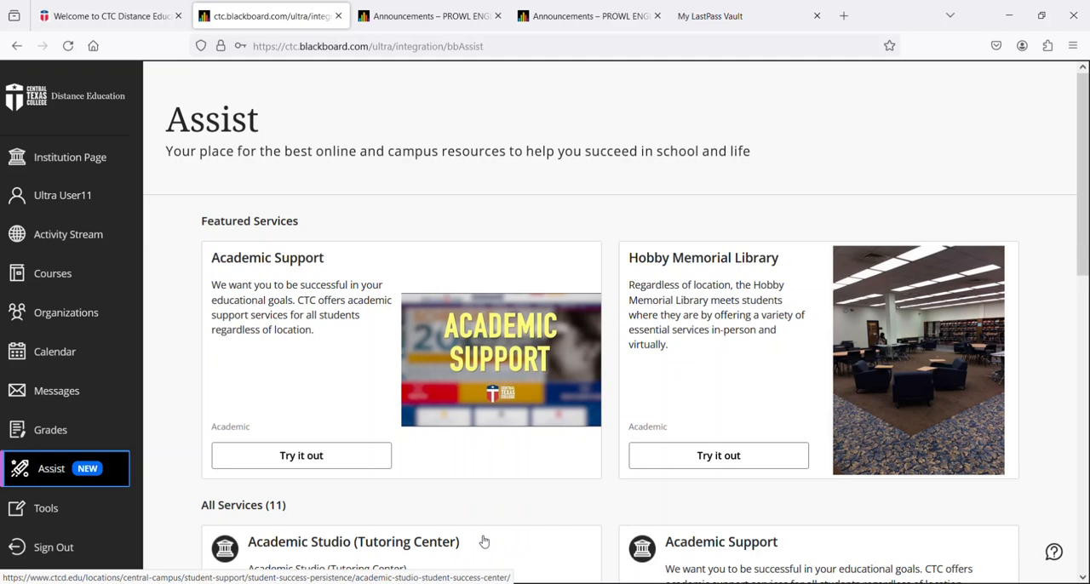
pyautogui.moveTo(96, 523)
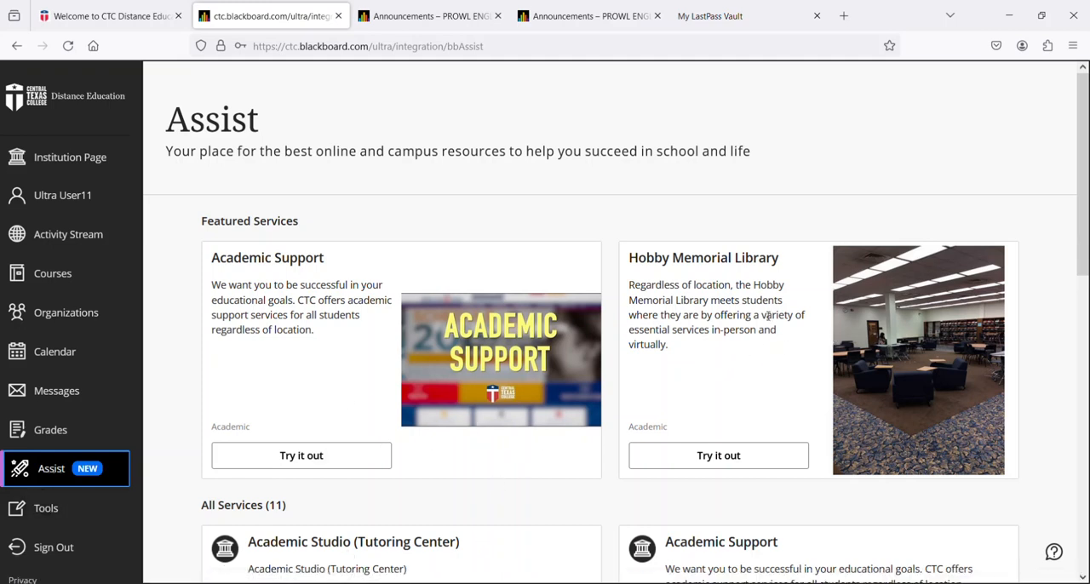
pyautogui.scroll(-3)
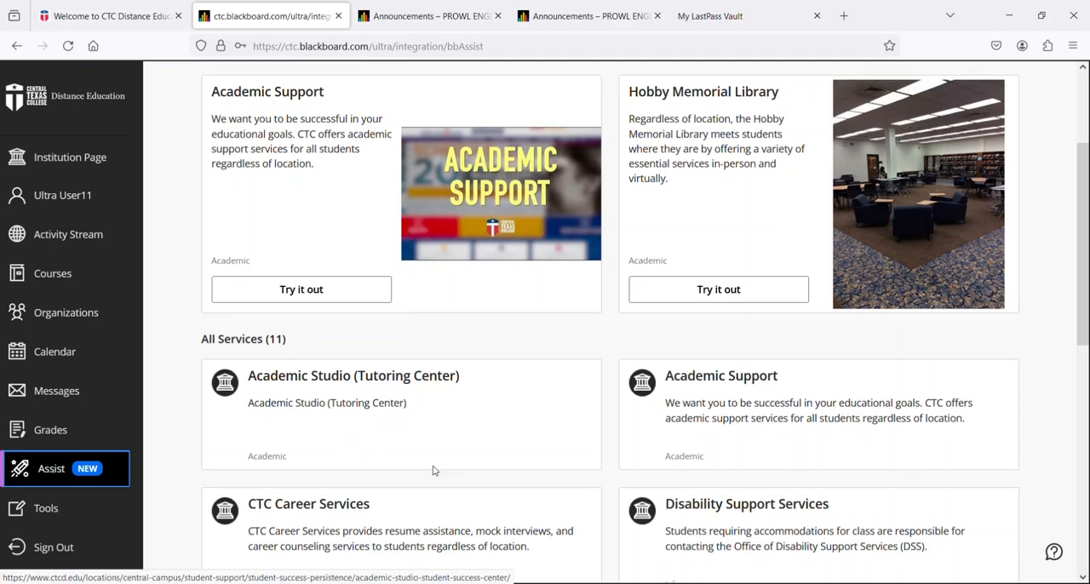
pyautogui.scroll(-3)
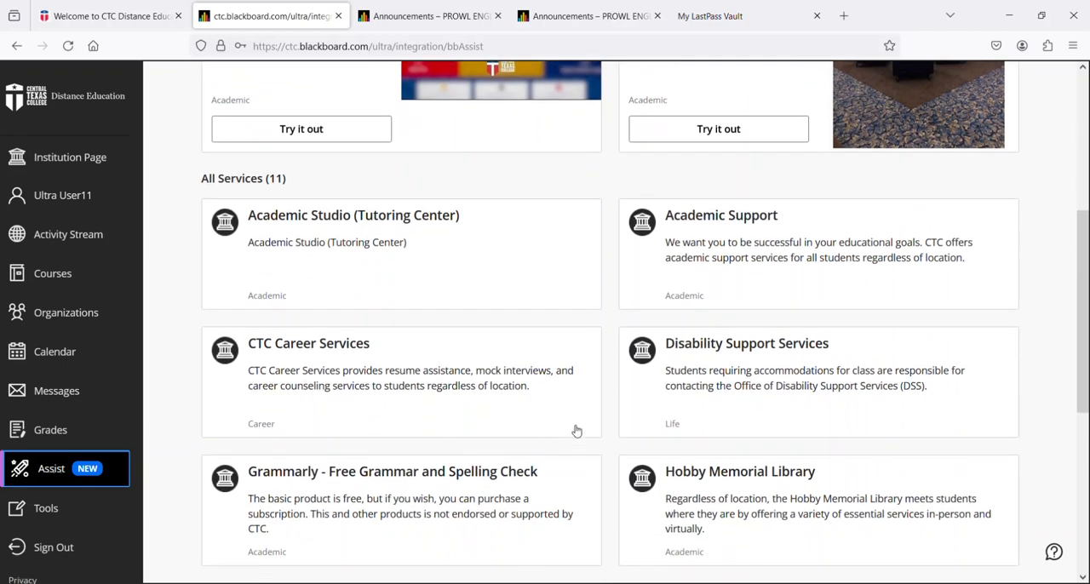
pyautogui.moveTo(464, 483)
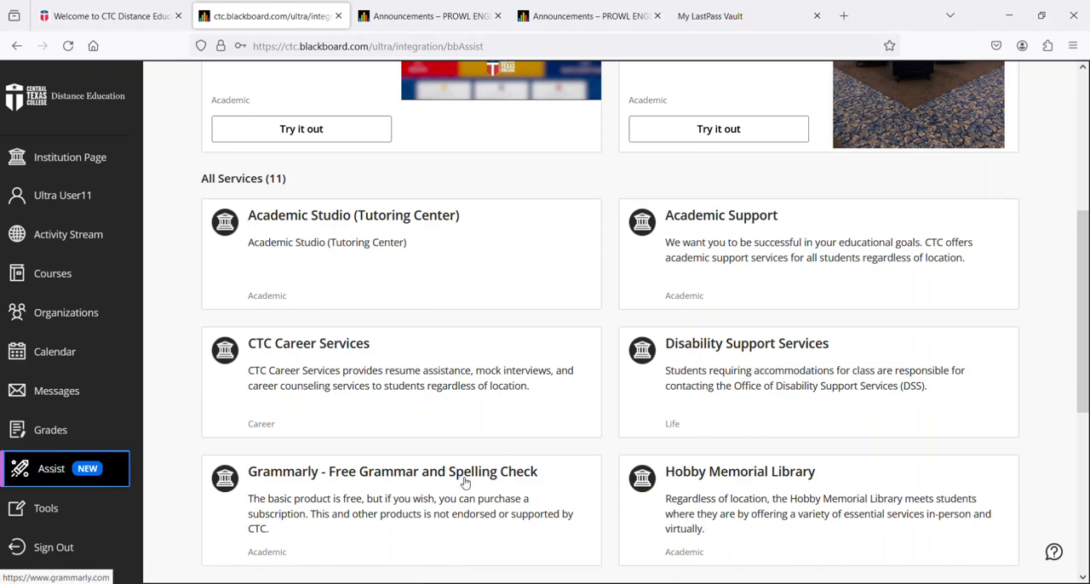
pyautogui.scroll(-3)
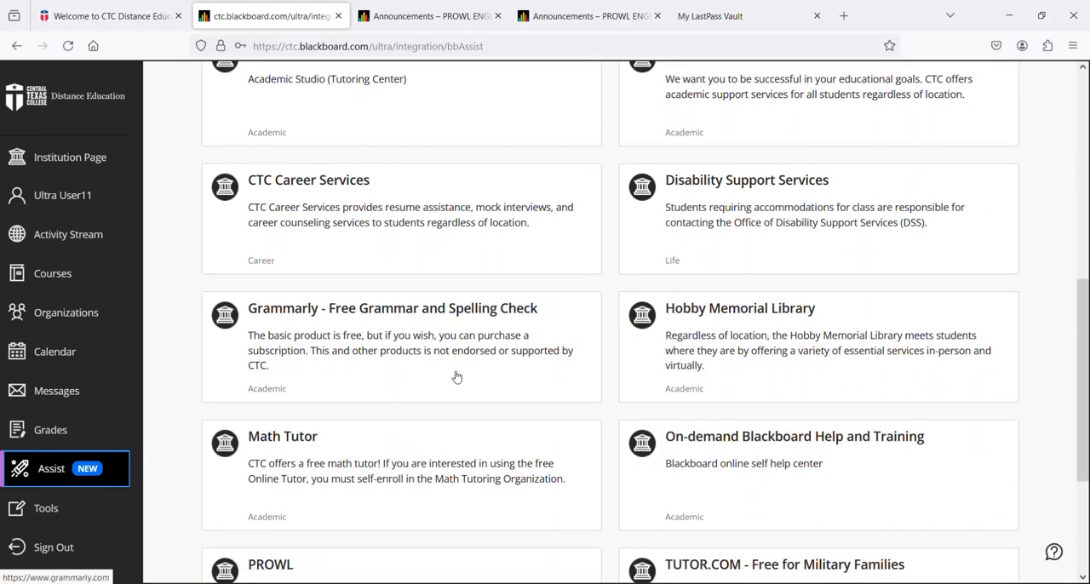
pyautogui.scroll(-3)
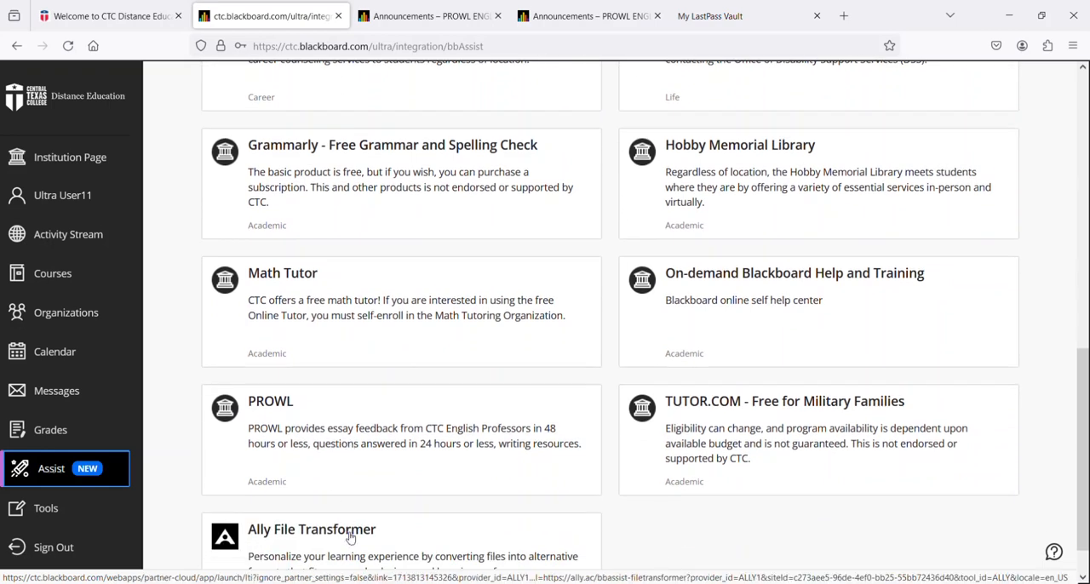
pyautogui.moveTo(368, 533)
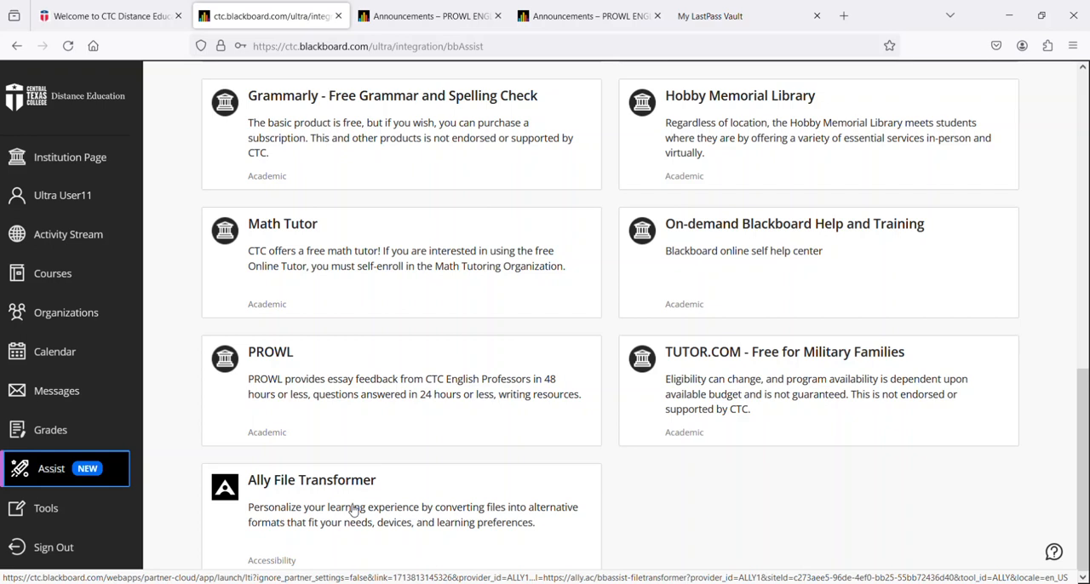
pyautogui.moveTo(170, 468)
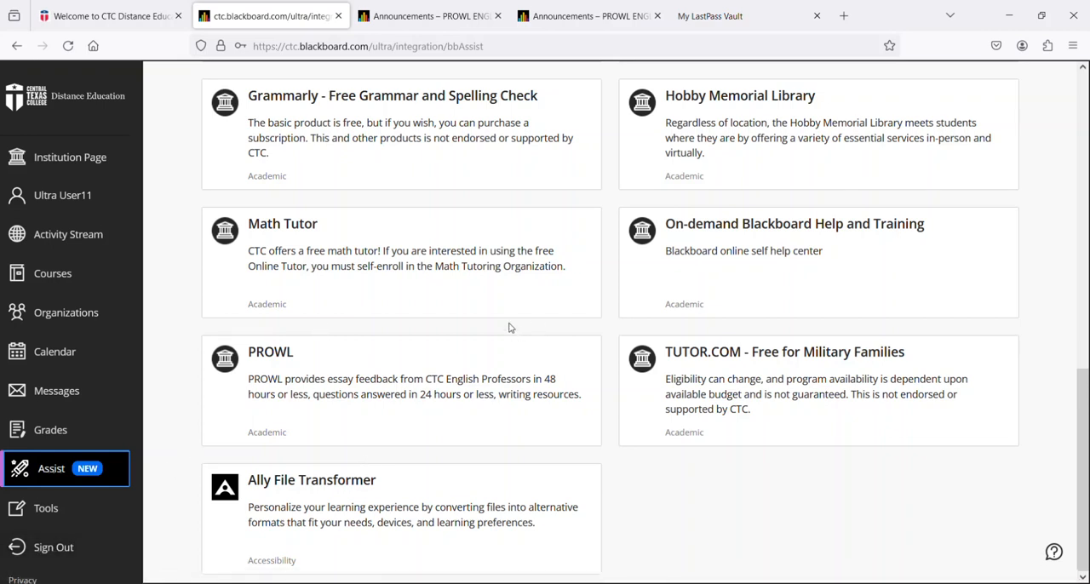
pyautogui.moveTo(527, 265)
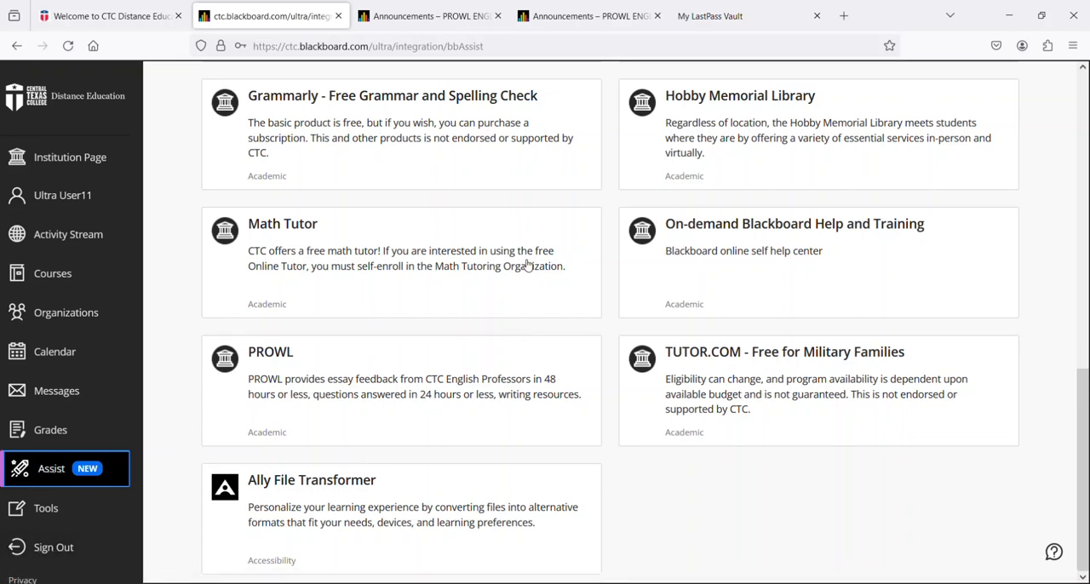
pyautogui.moveTo(337, 395)
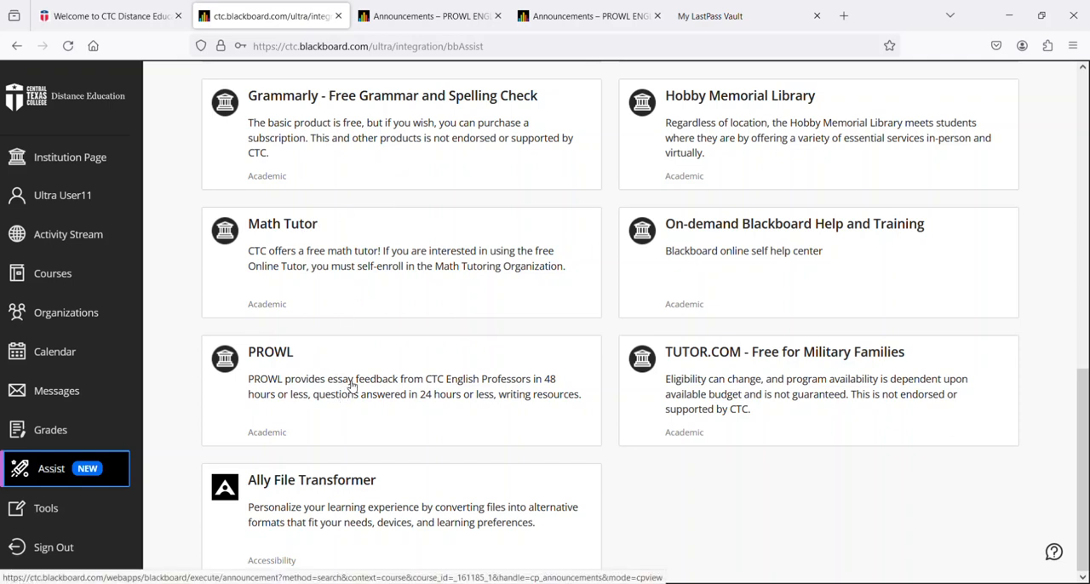
pyautogui.moveTo(353, 385)
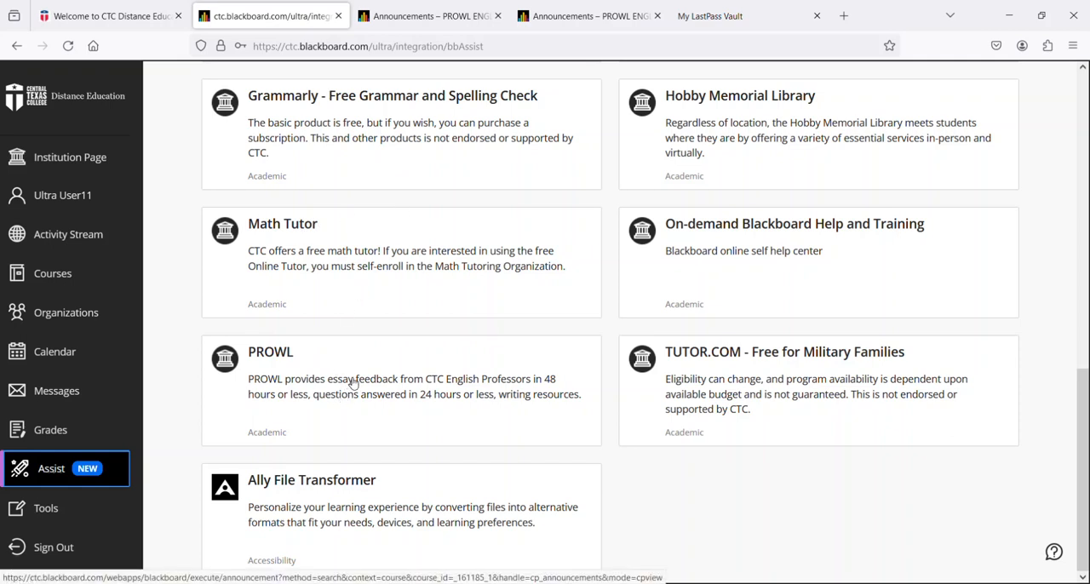
pyautogui.moveTo(312, 431)
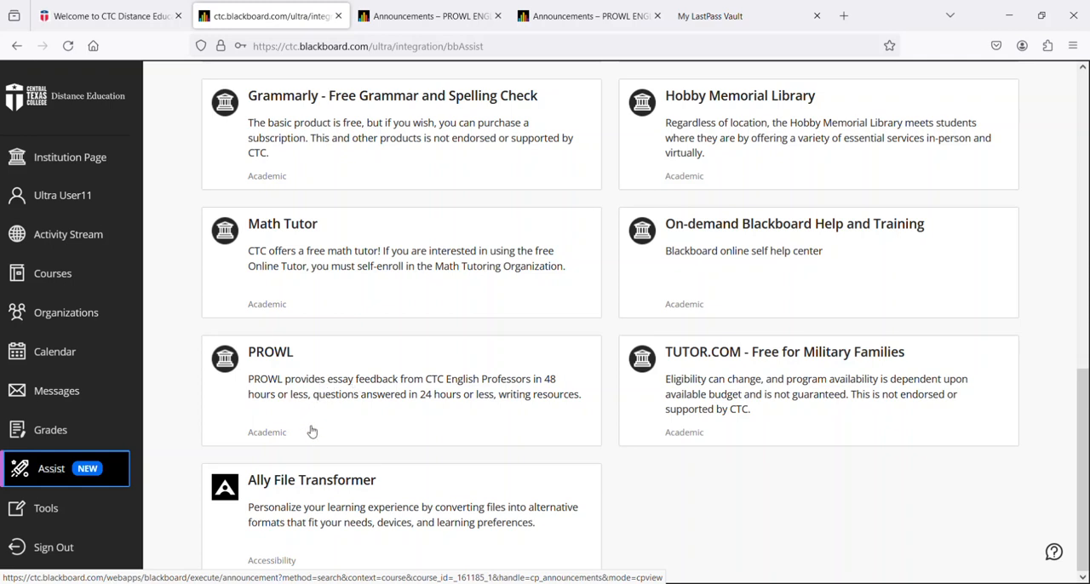
pyautogui.moveTo(270, 355)
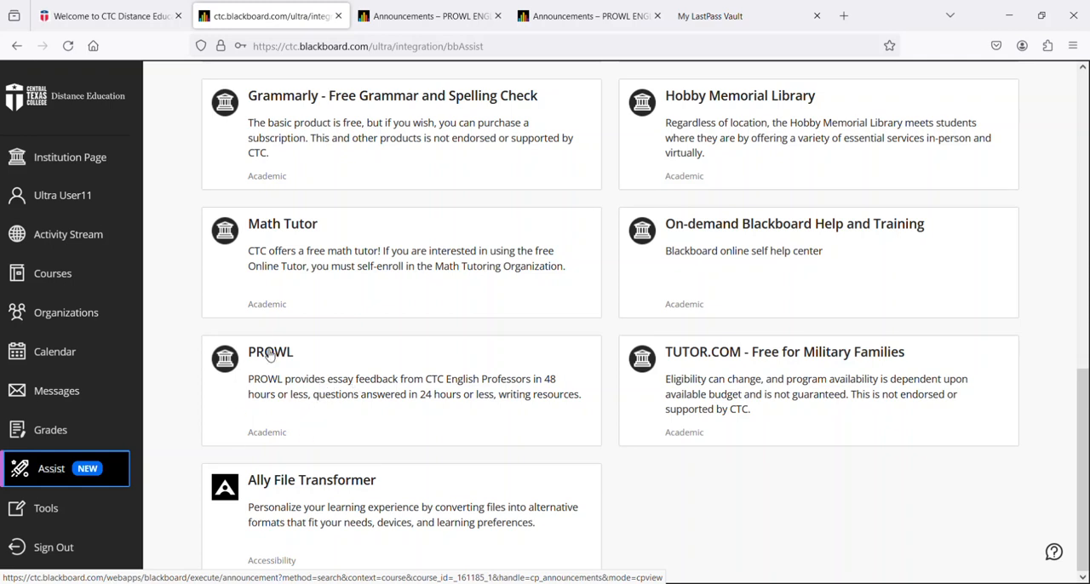
# - Open the PROWL organization and choose Enroll to reach Self Enrollment
pyautogui.click(270, 351)
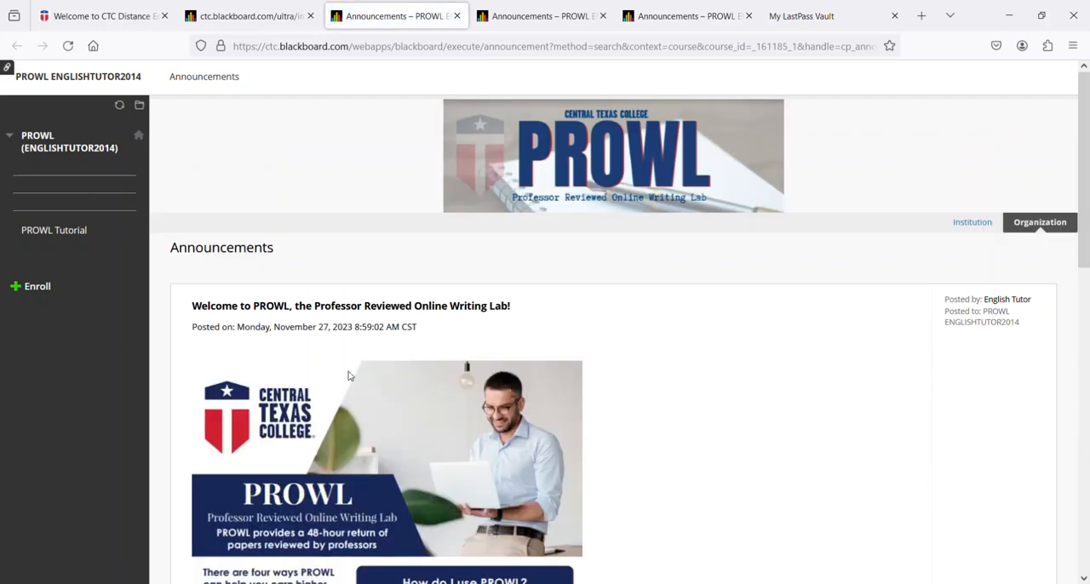
pyautogui.moveTo(313, 385)
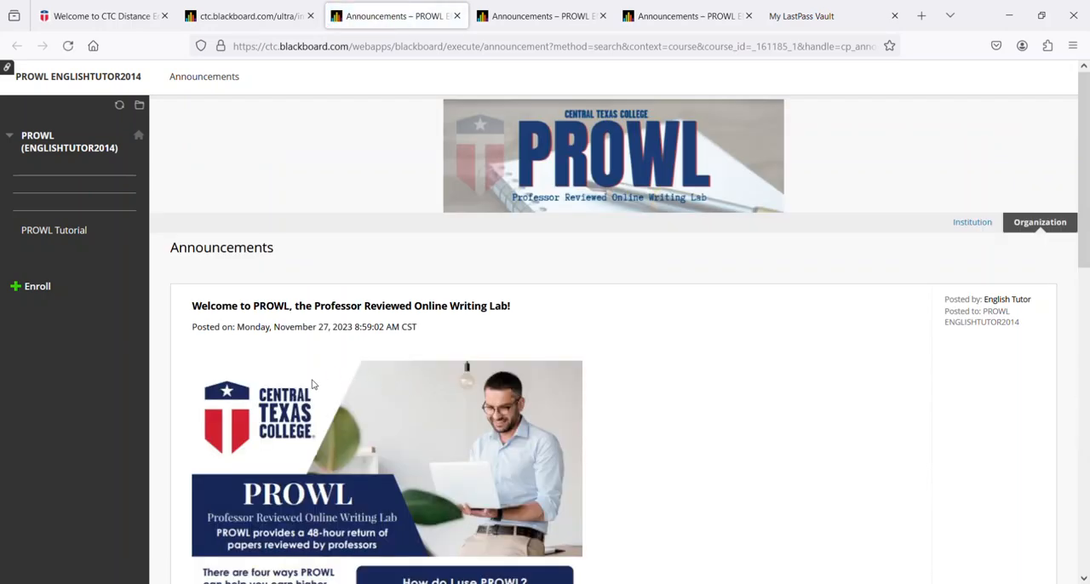
pyautogui.moveTo(333, 375)
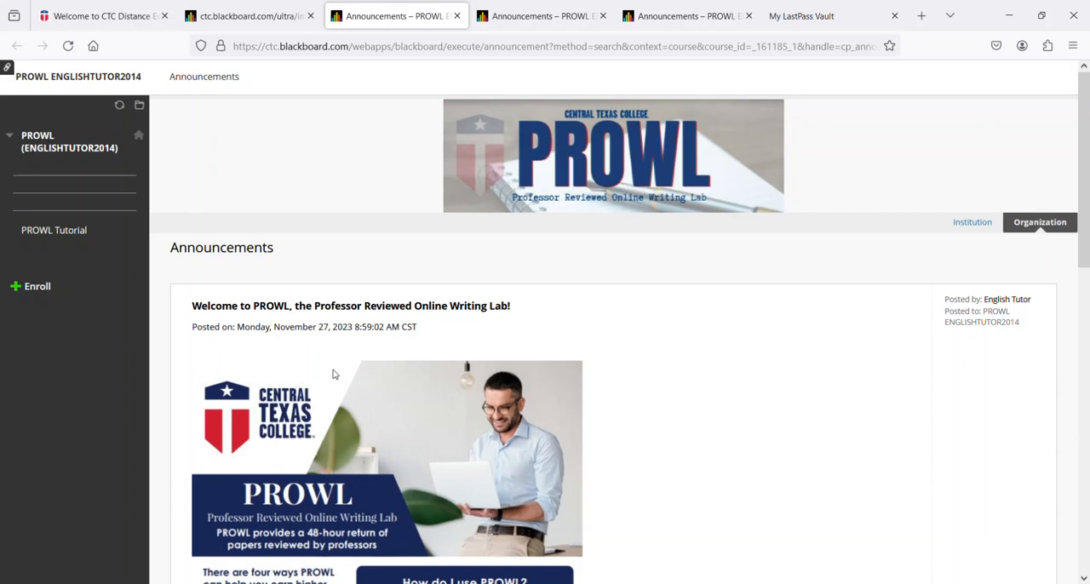
pyautogui.moveTo(374, 392)
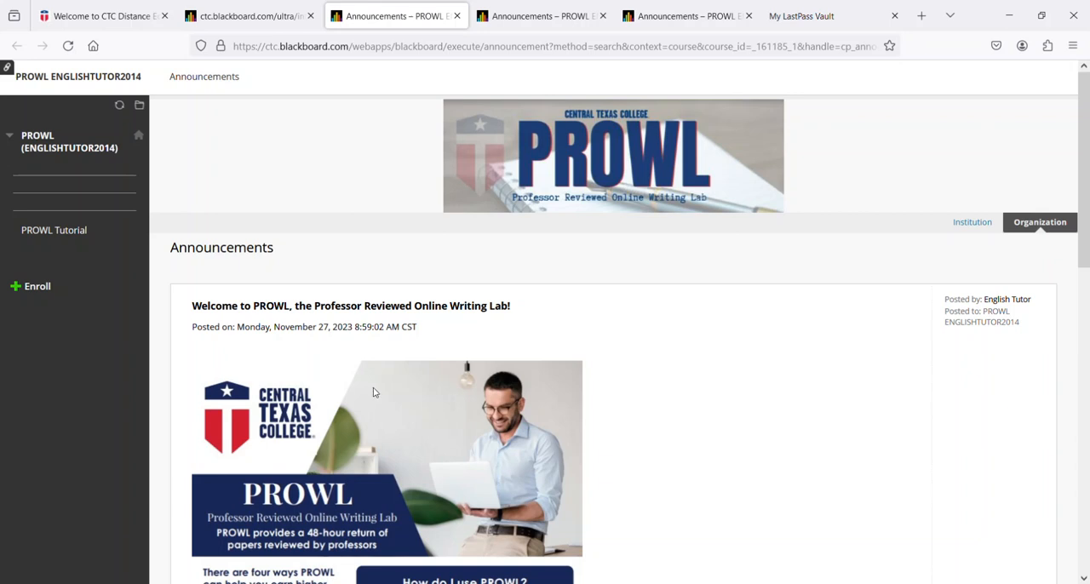
pyautogui.moveTo(390, 398)
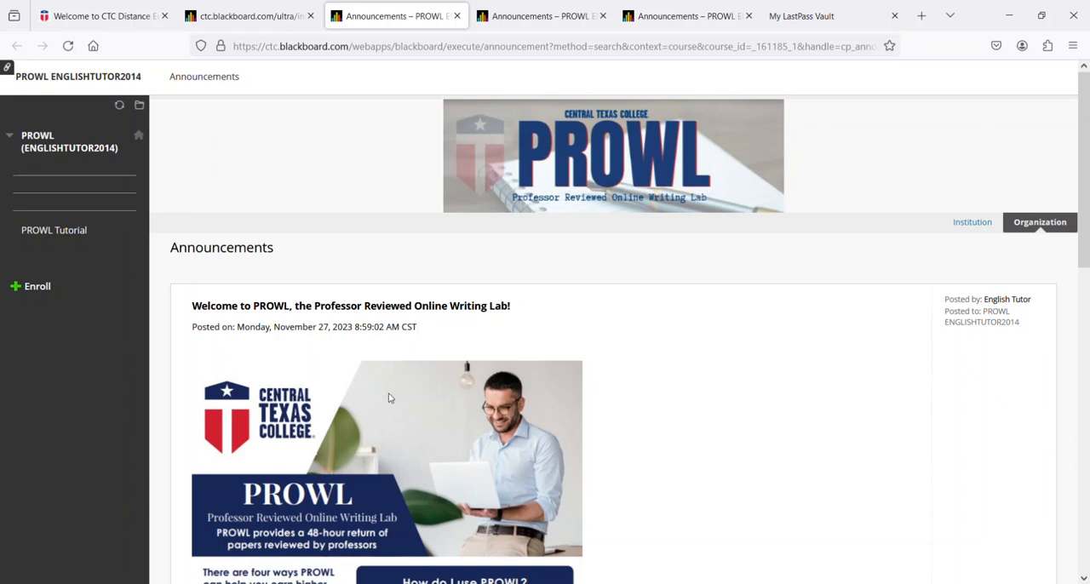
pyautogui.moveTo(355, 362)
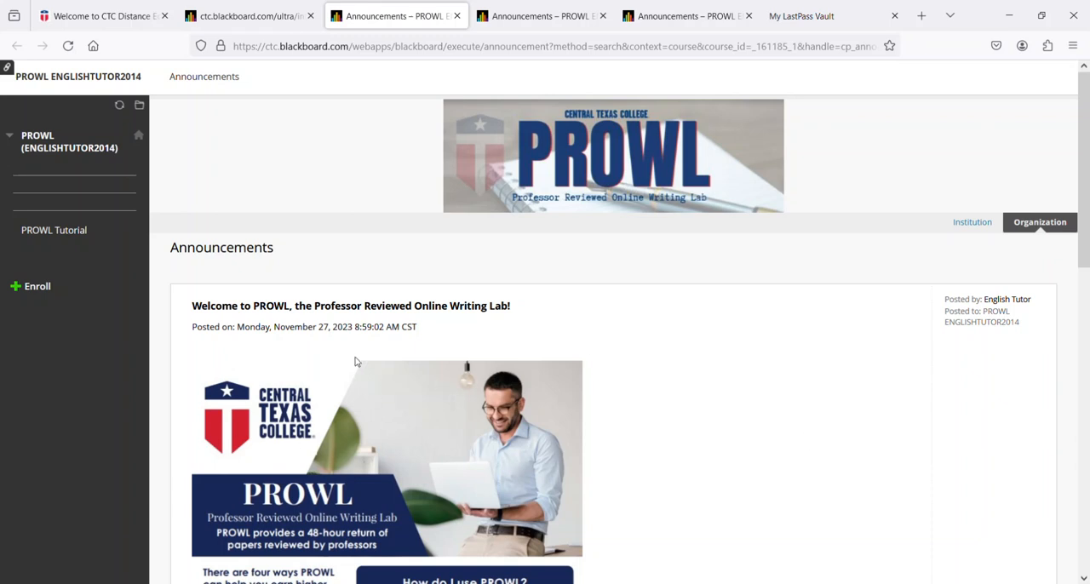
pyautogui.moveTo(23, 443)
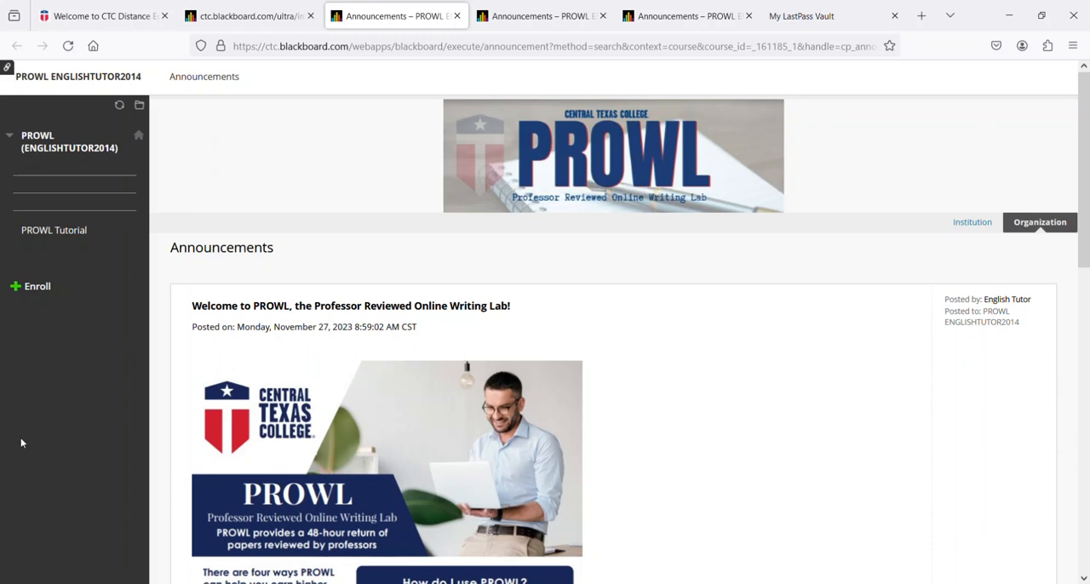
pyautogui.click(38, 285)
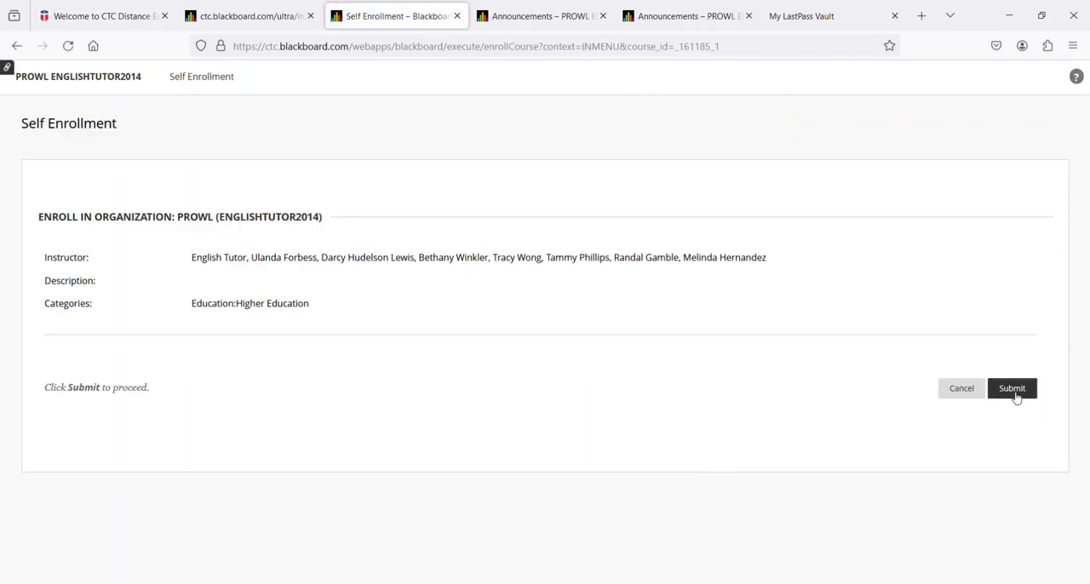
# - Submit self-enrollment in PROWL and return to the Assist student services tab
pyautogui.click(1011, 388)
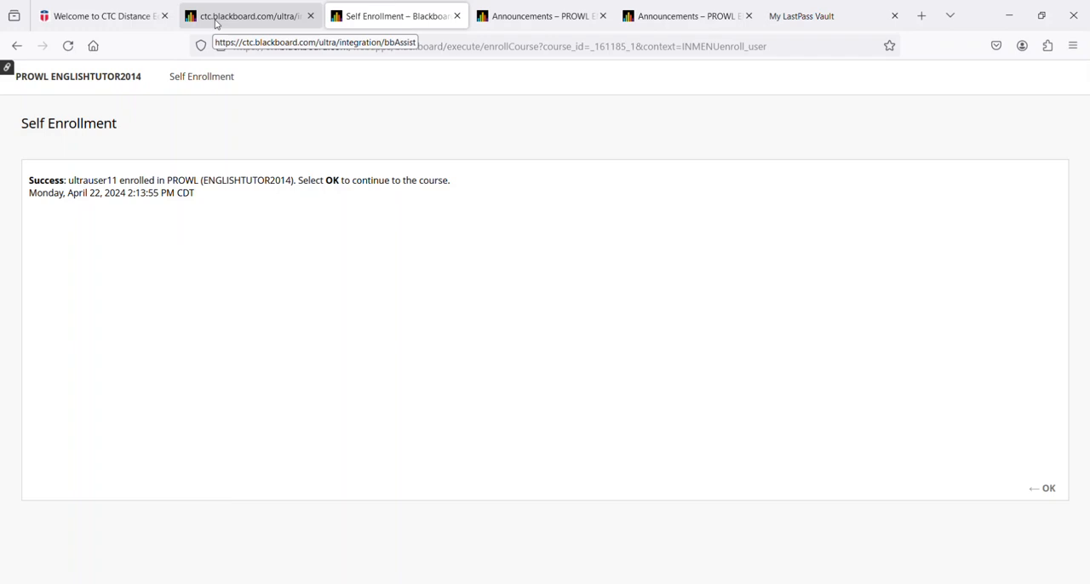
pyautogui.click(247, 15)
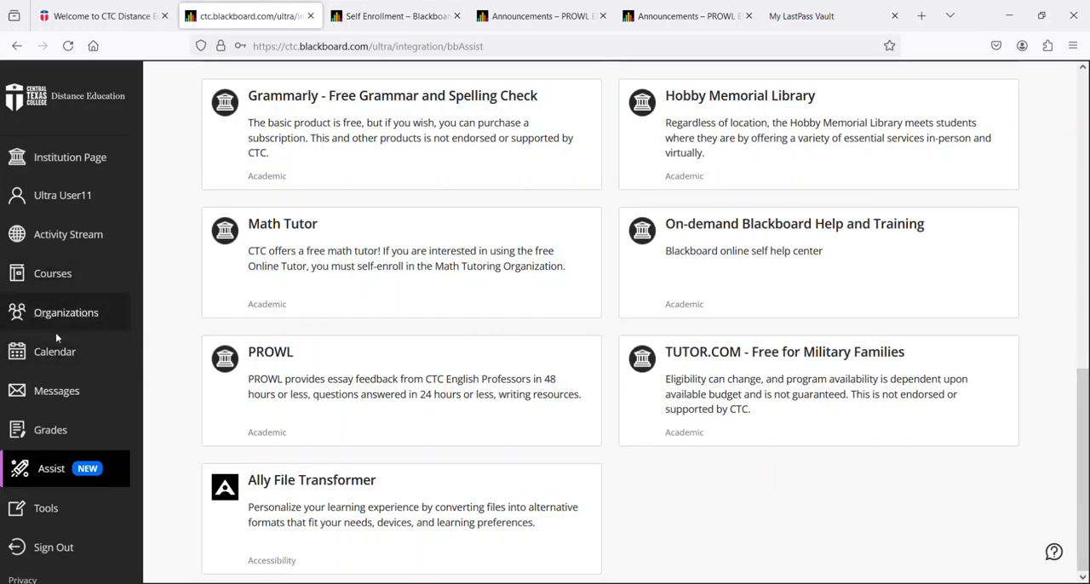
# - Open Organizations to see the new PROWL (ENGLISHTUTOR2014) organization card
pyautogui.click(66, 312)
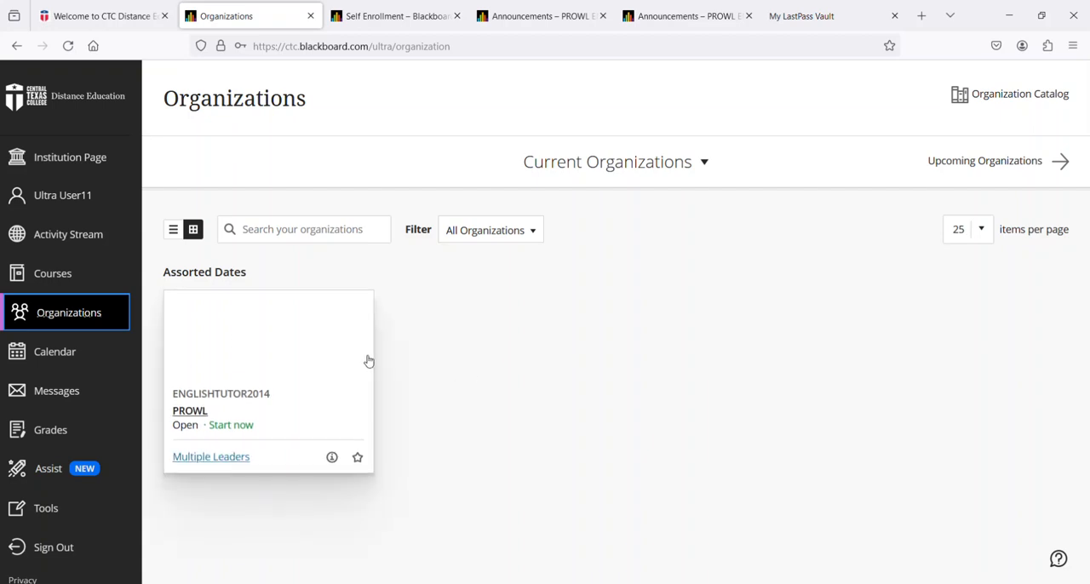
pyautogui.moveTo(364, 367)
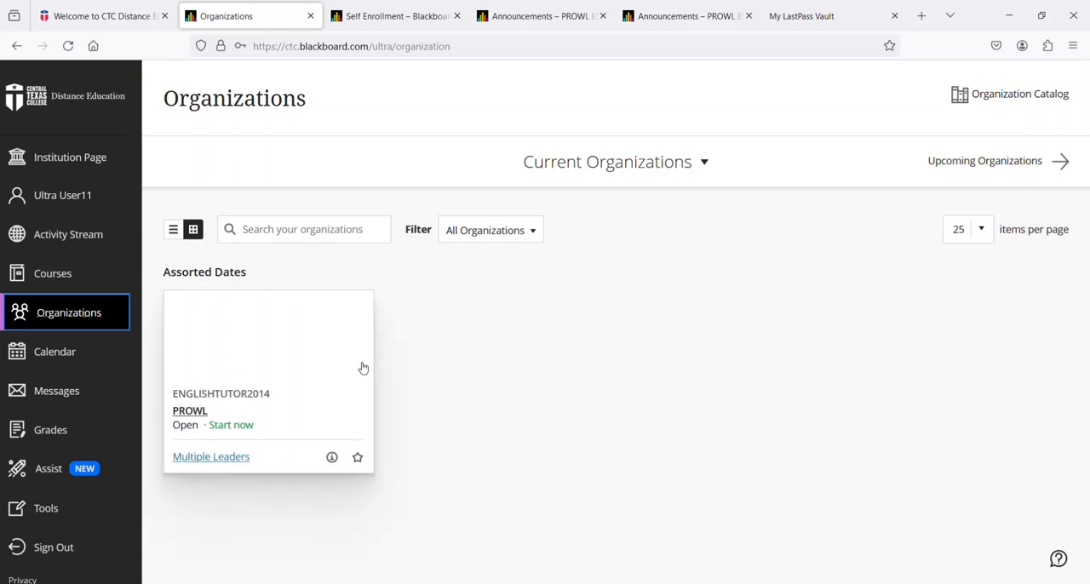
pyautogui.moveTo(270, 403)
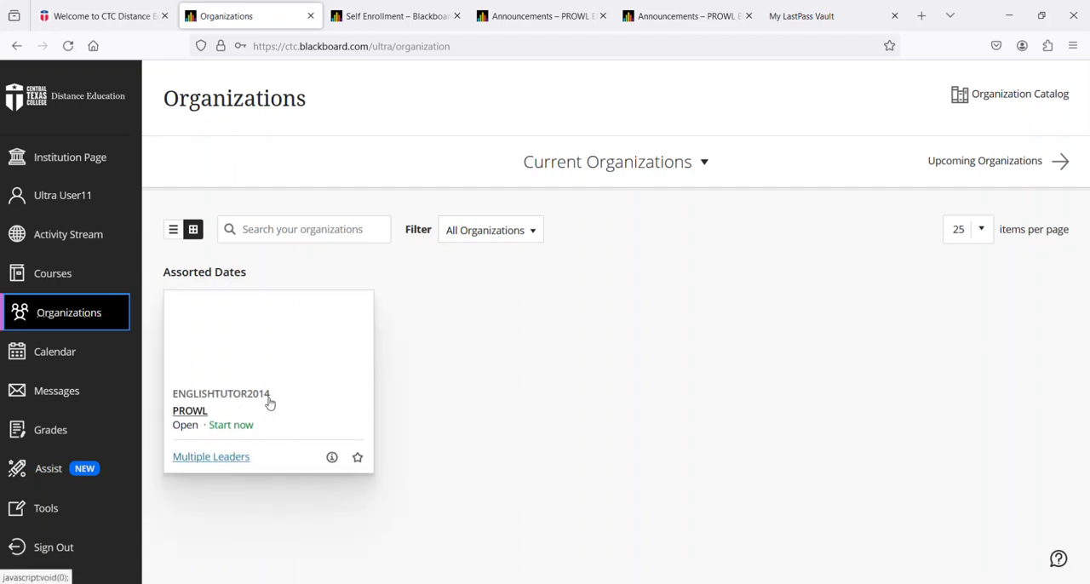
pyautogui.moveTo(46, 508)
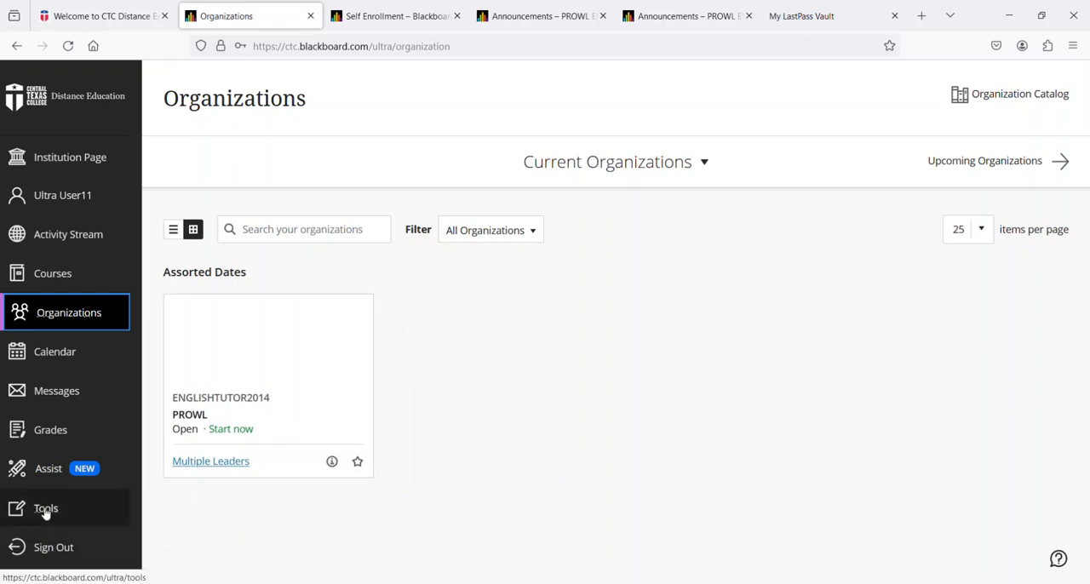
# - Open Tools to list Content Collection, Portfolios and Goals
pyautogui.click(45, 508)
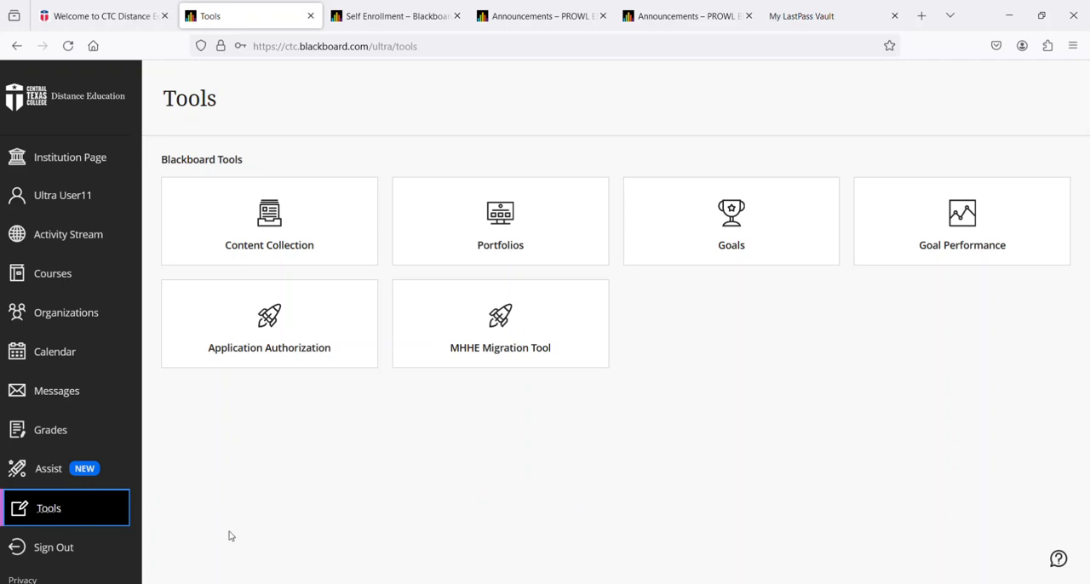
pyautogui.moveTo(54, 546)
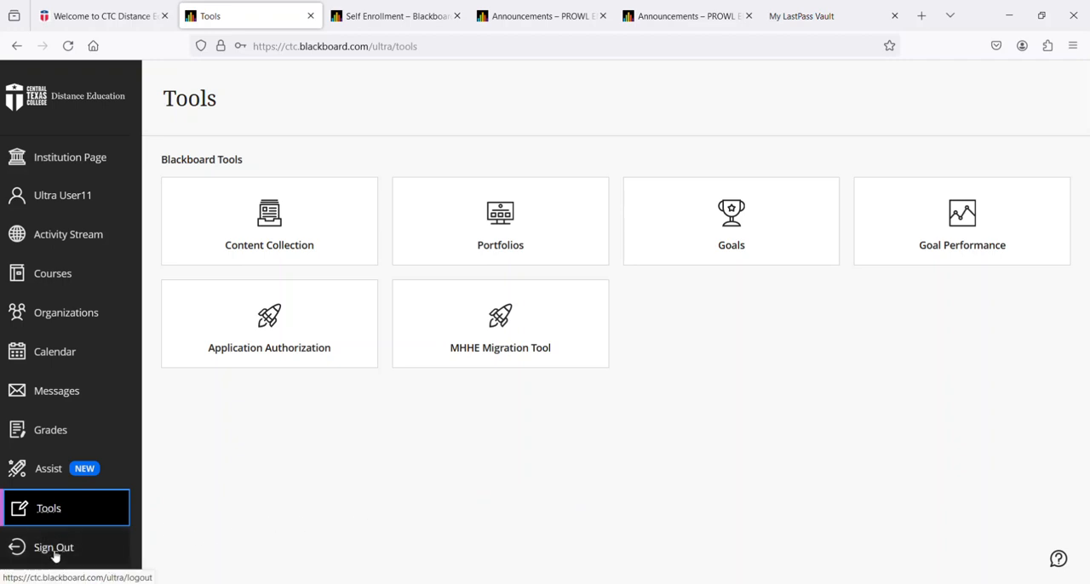
pyautogui.moveTo(53, 549)
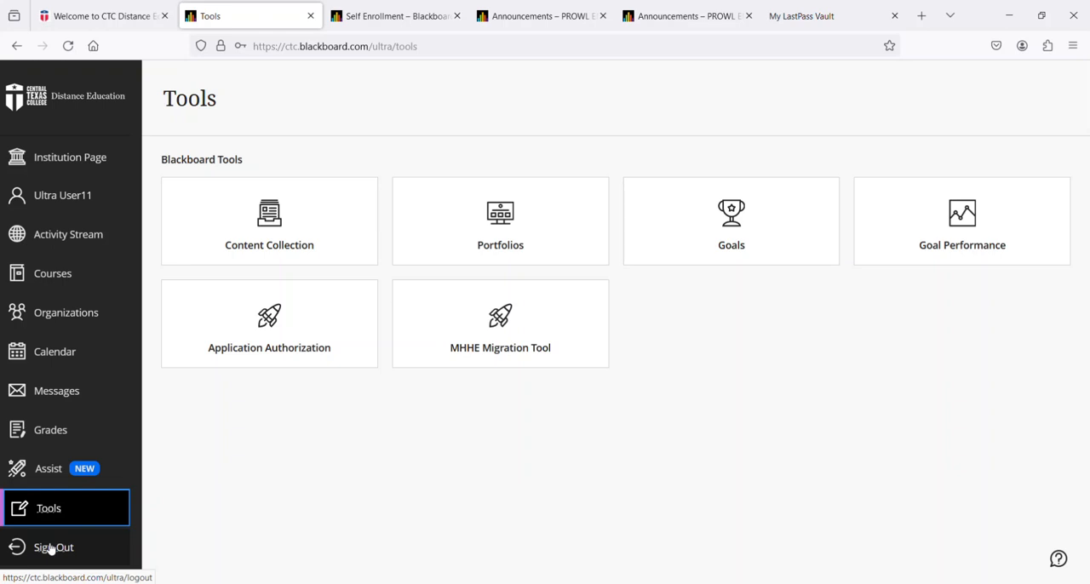
pyautogui.moveTo(51, 553)
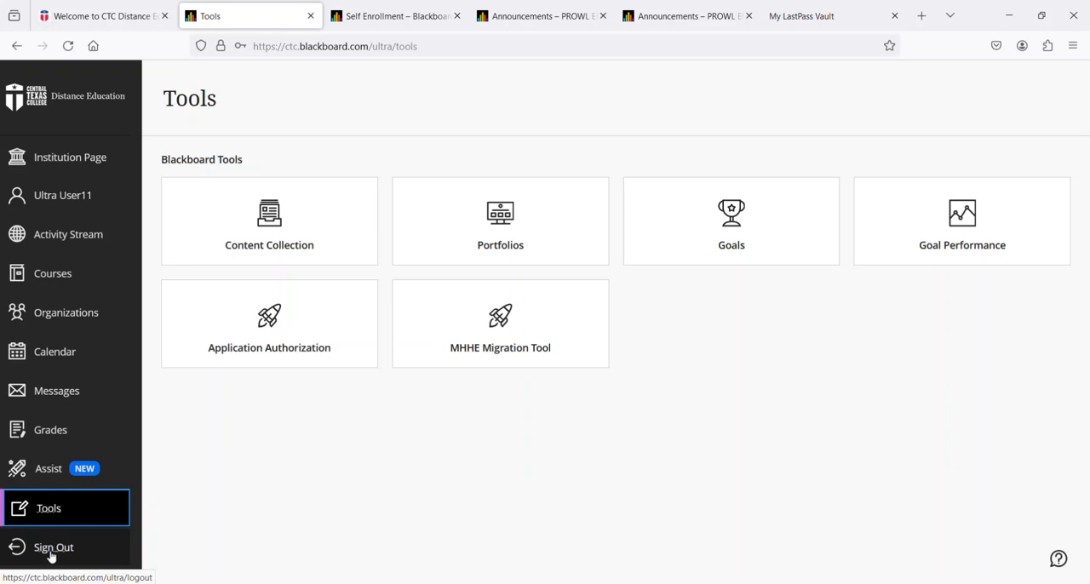